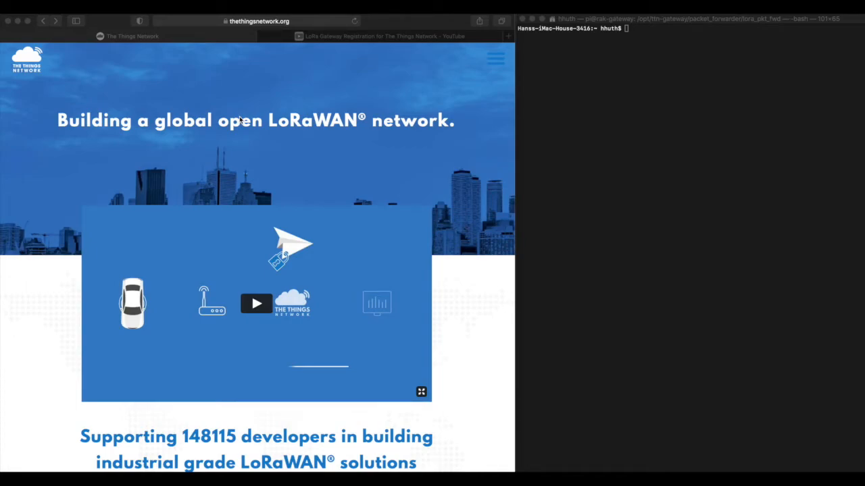
Step: Return to The Things Network page and bring up the site navigation menu
{"action": "left_click", "coordinate": [381, 36]}
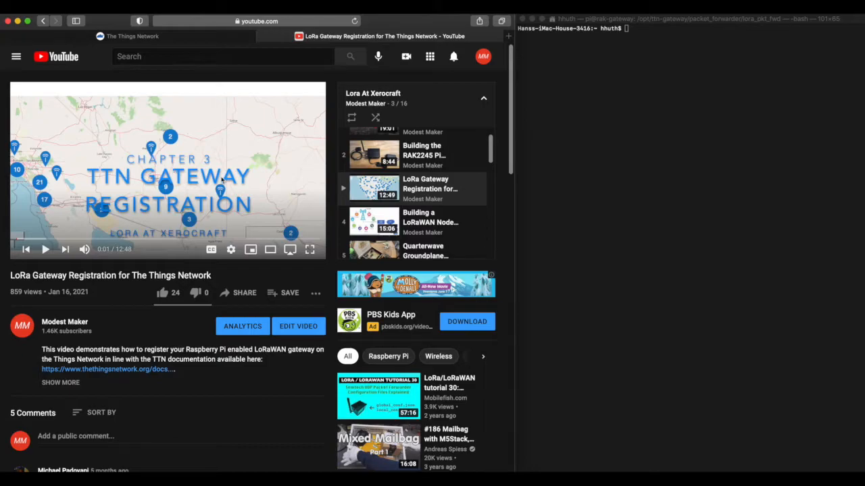
{"action": "left_click", "coordinate": [128, 35]}
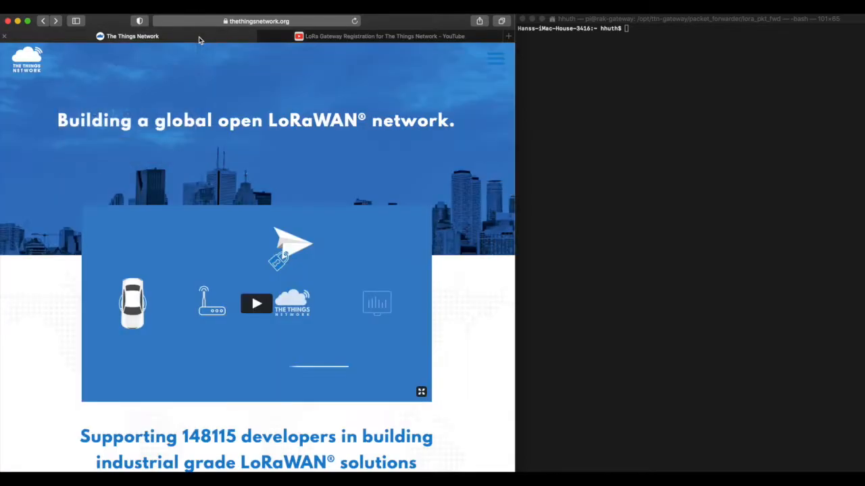
{"action": "mouse_move", "coordinate": [502, 75]}
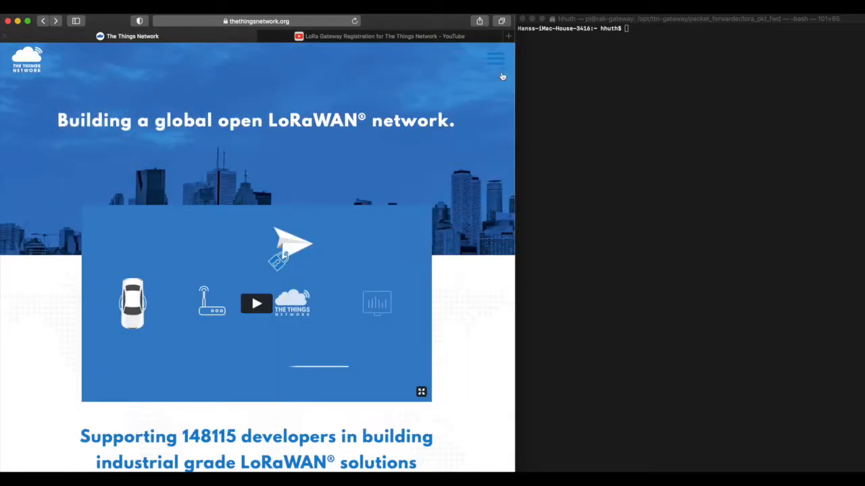
{"action": "left_click", "coordinate": [495, 60]}
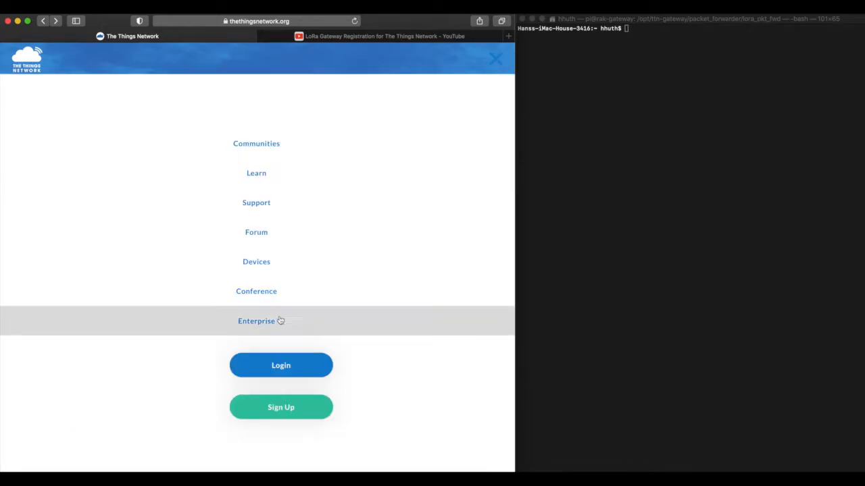
Step: Sign in via Login, continuing with the already signed-in account back to the homepage
{"action": "left_click", "coordinate": [281, 365]}
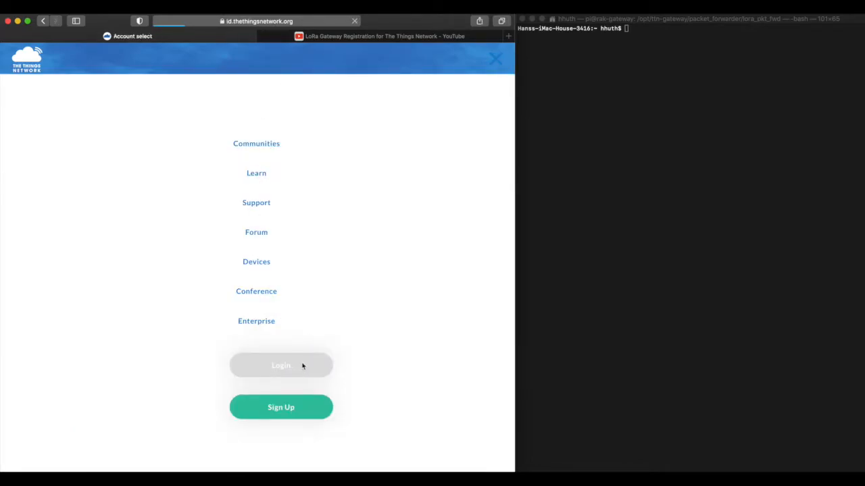
{"action": "left_click", "coordinate": [281, 365]}
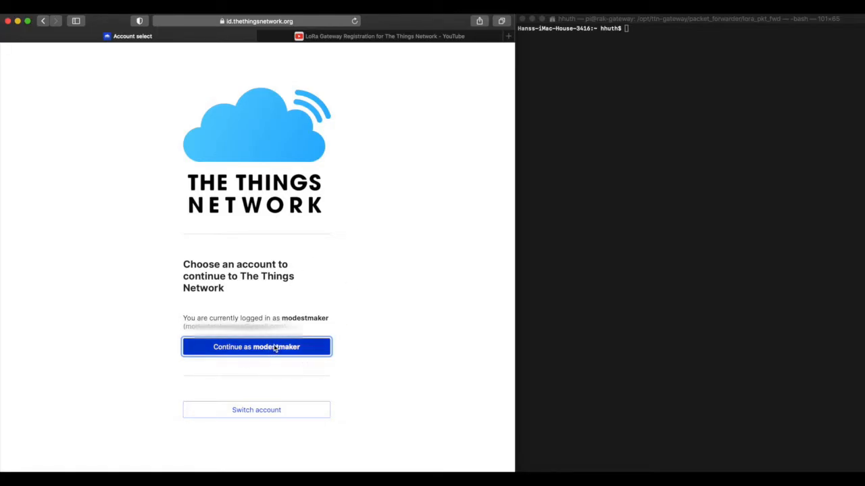
{"action": "left_click", "coordinate": [257, 345]}
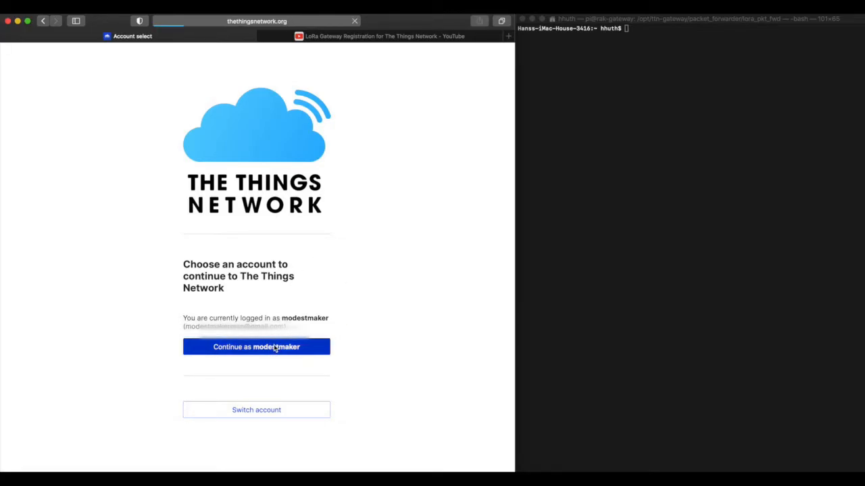
{"action": "left_click", "coordinate": [256, 346]}
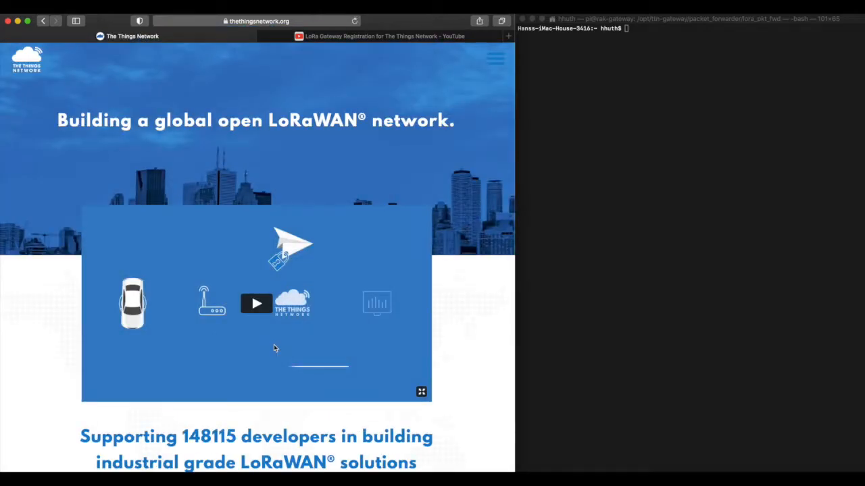
Step: Go to the Console from the menu and return to the cluster picker from Legacy V2
{"action": "left_click", "coordinate": [495, 58]}
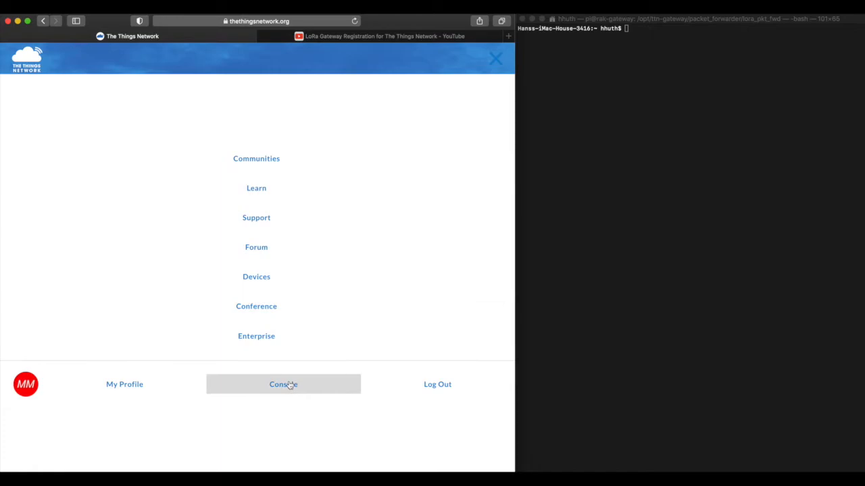
{"action": "left_click", "coordinate": [283, 384]}
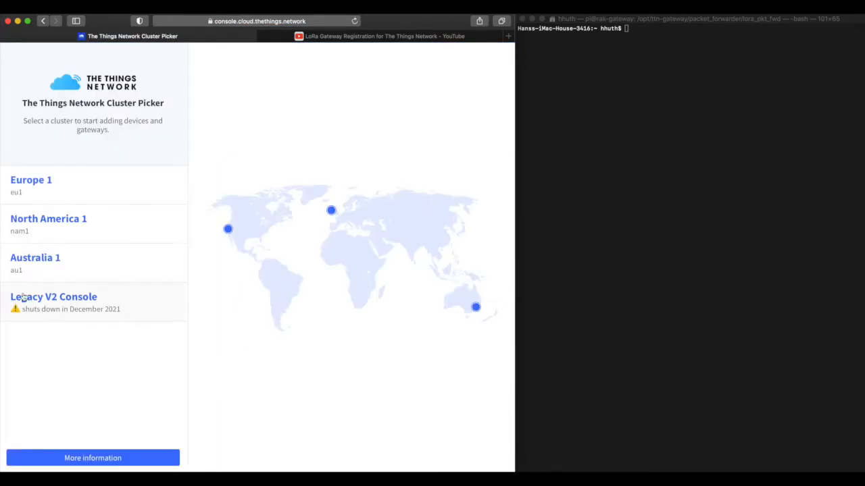
{"action": "left_click", "coordinate": [54, 297]}
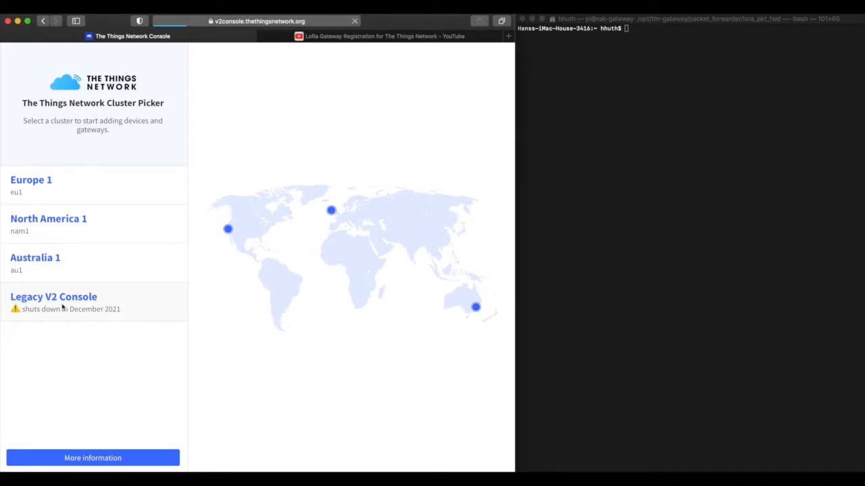
{"action": "left_click", "coordinate": [54, 297]}
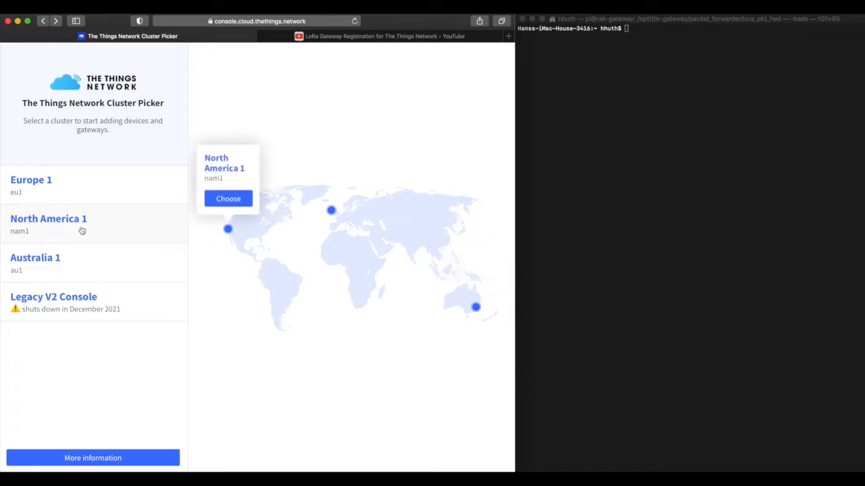
Step: Choose the North America 1 cluster and view its console overview page
{"action": "left_click", "coordinate": [227, 198]}
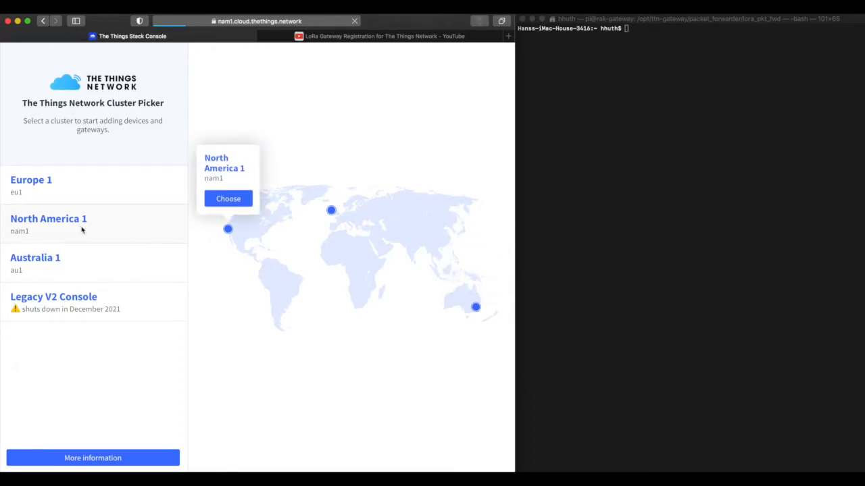
{"action": "left_click", "coordinate": [227, 198]}
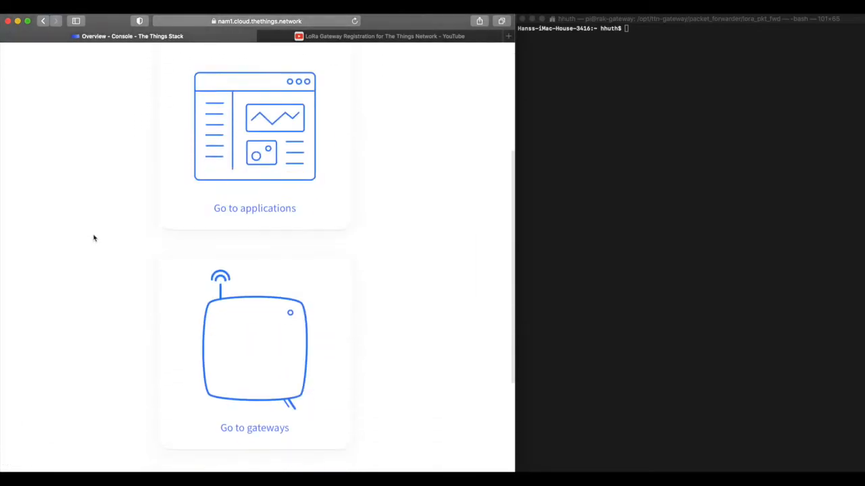
{"action": "scroll", "scroll_direction": "up", "scroll_amount": 3}
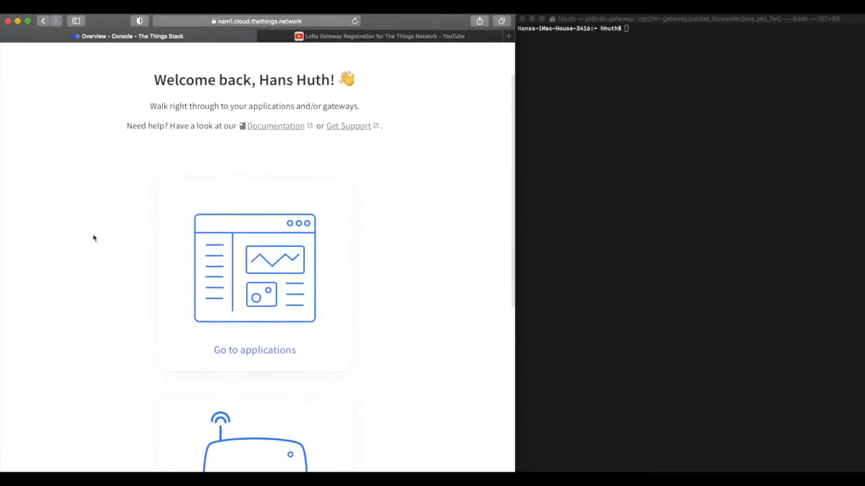
{"action": "scroll", "scroll_direction": "down", "scroll_amount": 3}
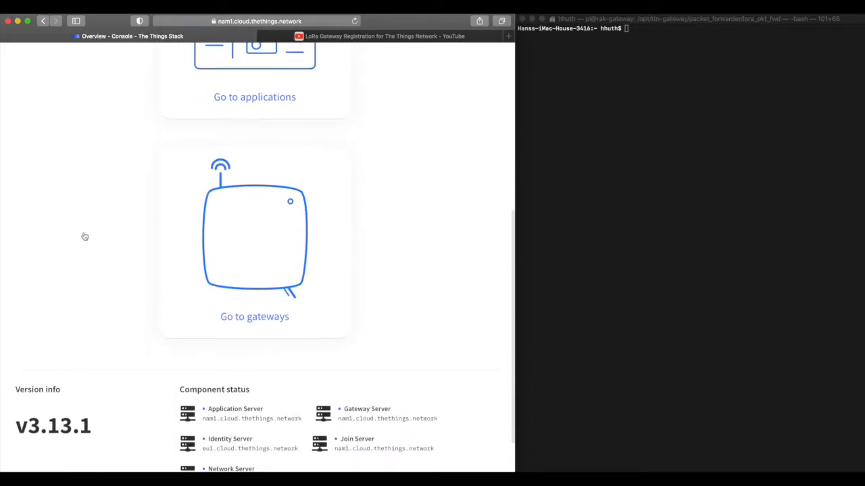
{"action": "mouse_move", "coordinate": [262, 252]}
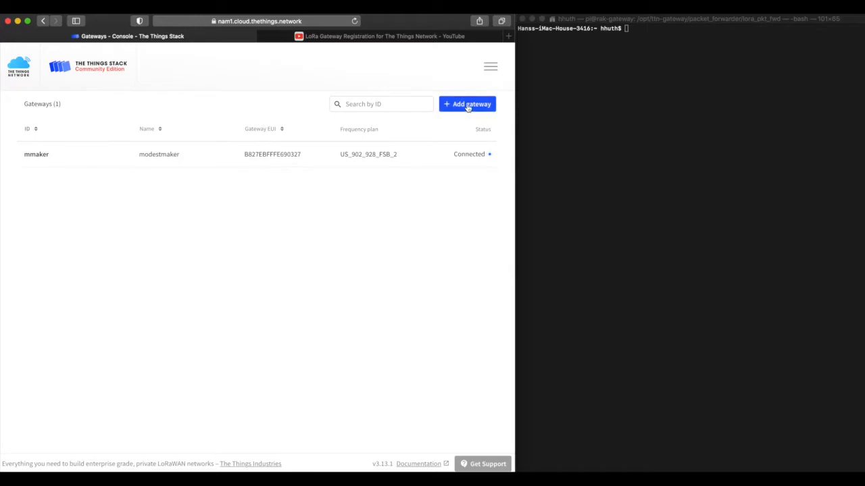
Step: Start the '+ Add gateway' form and glance at the YouTube tab for reference
{"action": "left_click", "coordinate": [468, 104]}
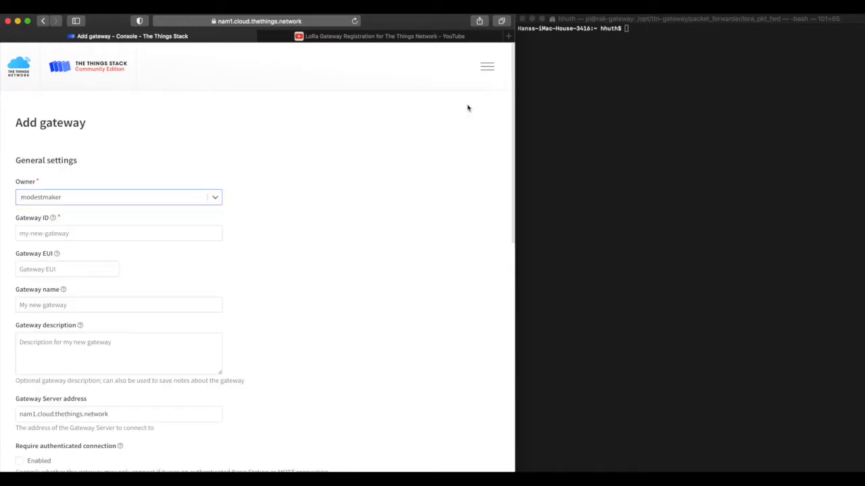
{"action": "scroll", "scroll_direction": "down", "scroll_amount": 3}
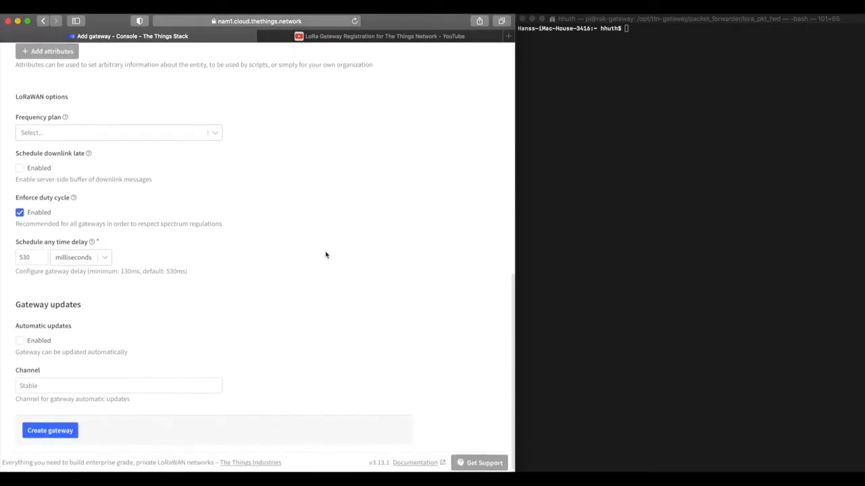
{"action": "scroll", "scroll_direction": "up", "scroll_amount": 3}
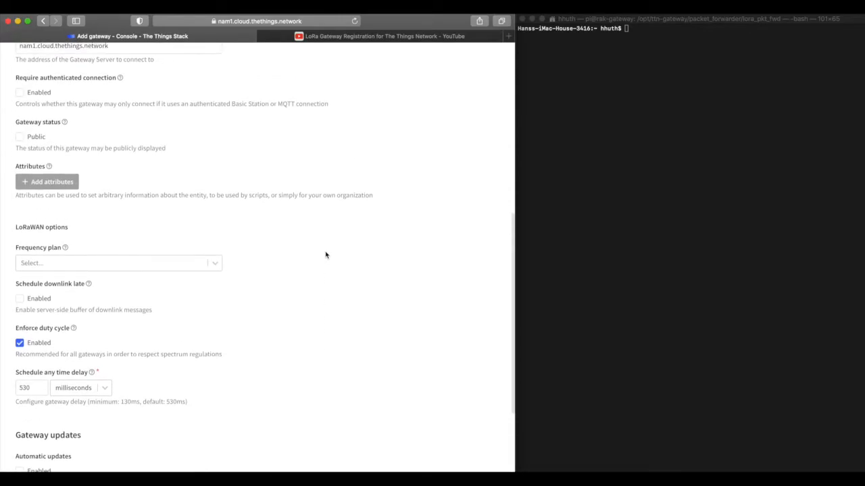
{"action": "scroll", "scroll_direction": "up", "scroll_amount": 3}
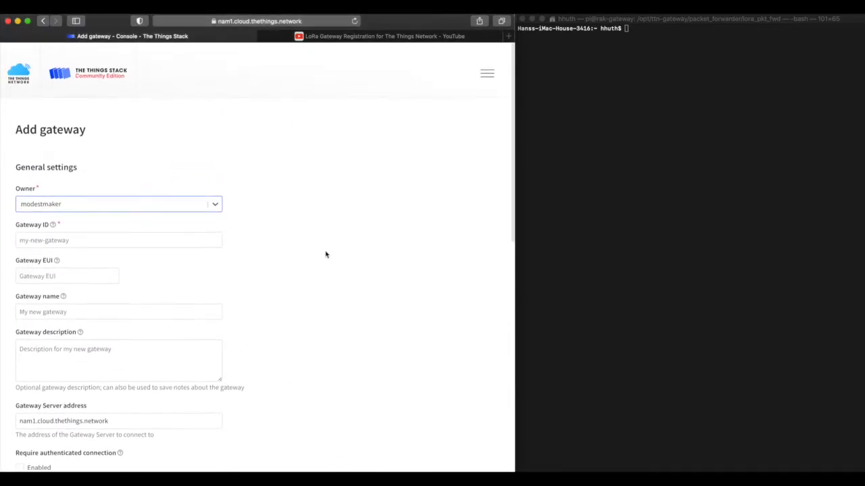
{"action": "left_click", "coordinate": [383, 35]}
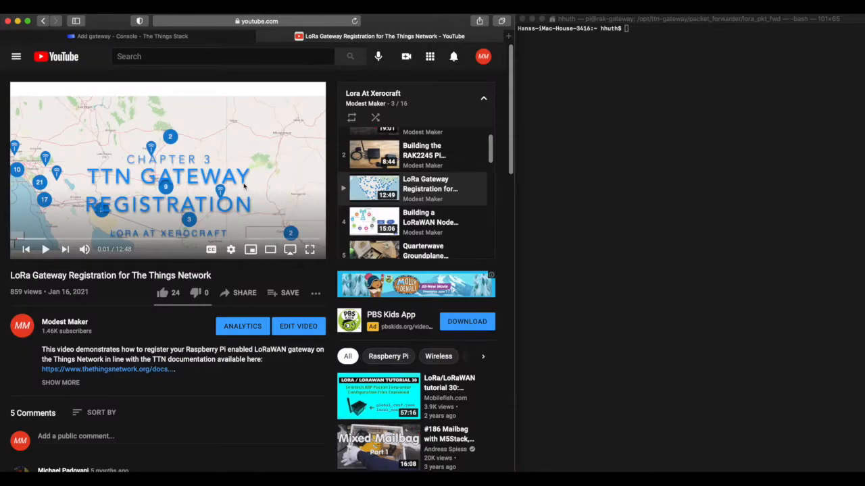
{"action": "left_click", "coordinate": [127, 36]}
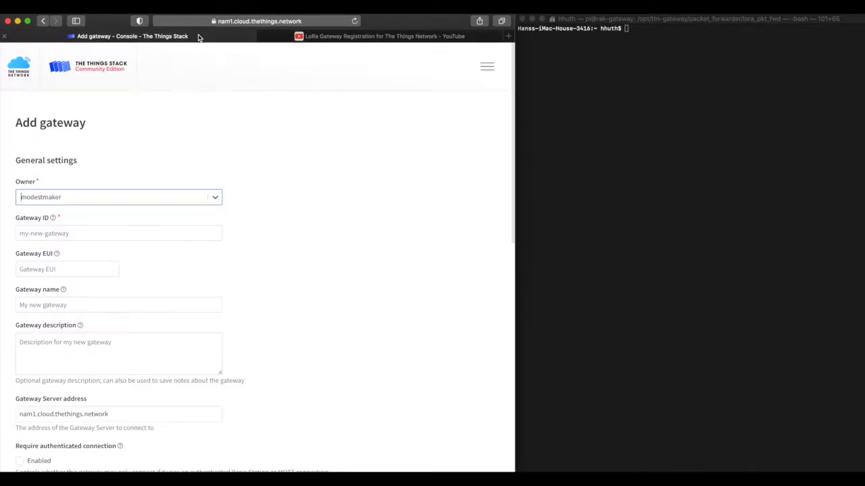
Step: Scroll through the Add gateway form's fields without filling them in
{"action": "scroll", "scroll_direction": "down", "scroll_amount": 3}
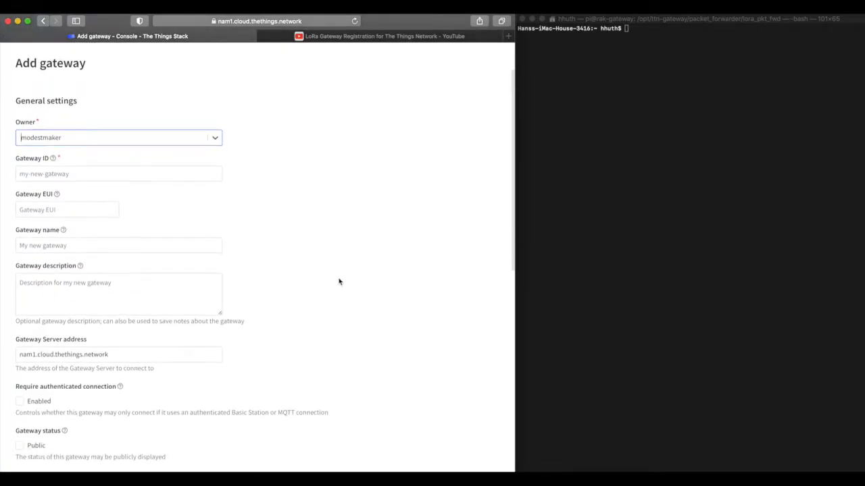
{"action": "scroll", "scroll_direction": "down", "scroll_amount": 3}
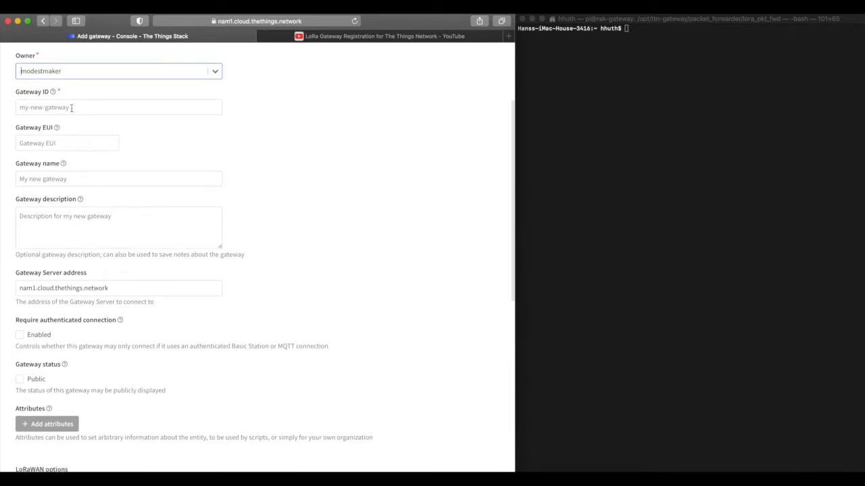
{"action": "scroll", "scroll_direction": "down", "scroll_amount": 3}
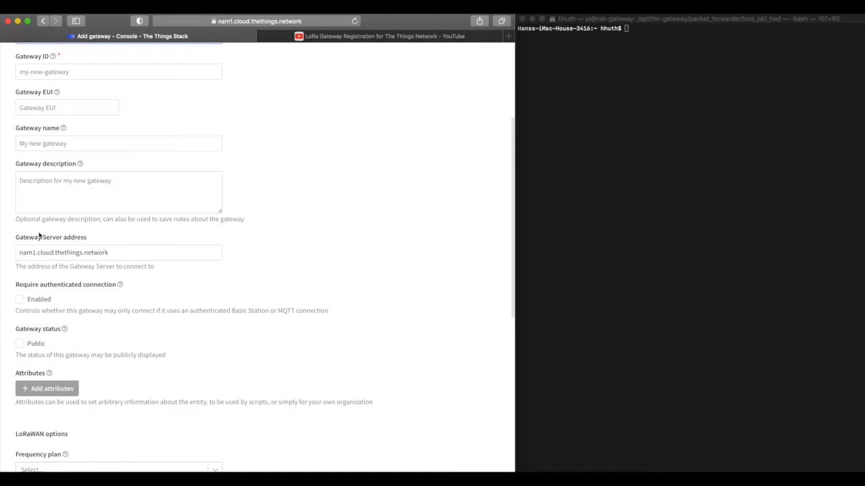
{"action": "scroll", "scroll_direction": "down", "scroll_amount": 3}
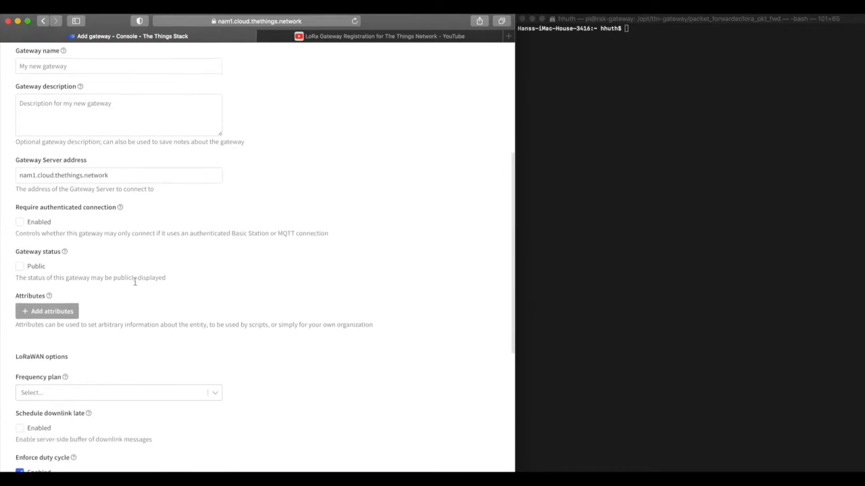
{"action": "scroll", "scroll_direction": "down", "scroll_amount": 3}
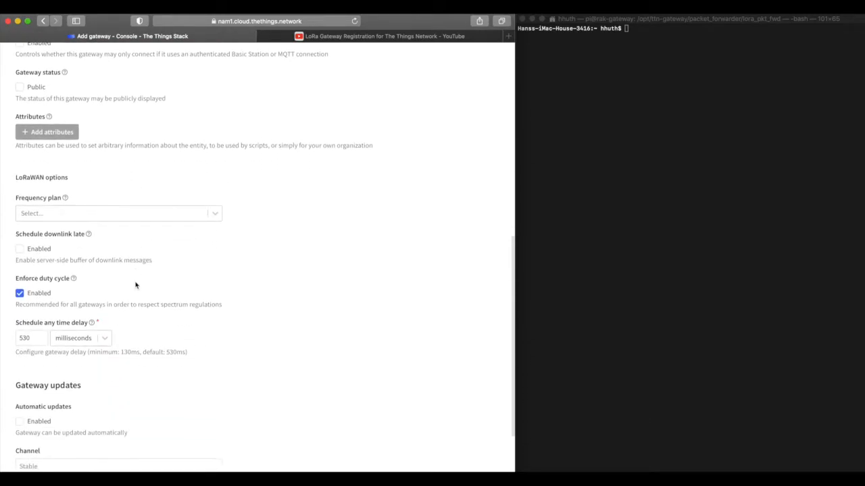
{"action": "scroll", "scroll_direction": "down", "scroll_amount": 3}
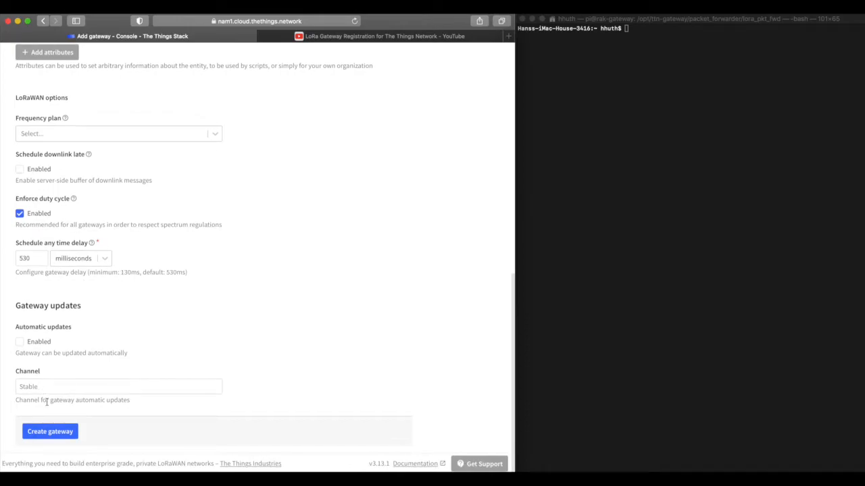
{"action": "scroll", "scroll_direction": "up", "scroll_amount": 3}
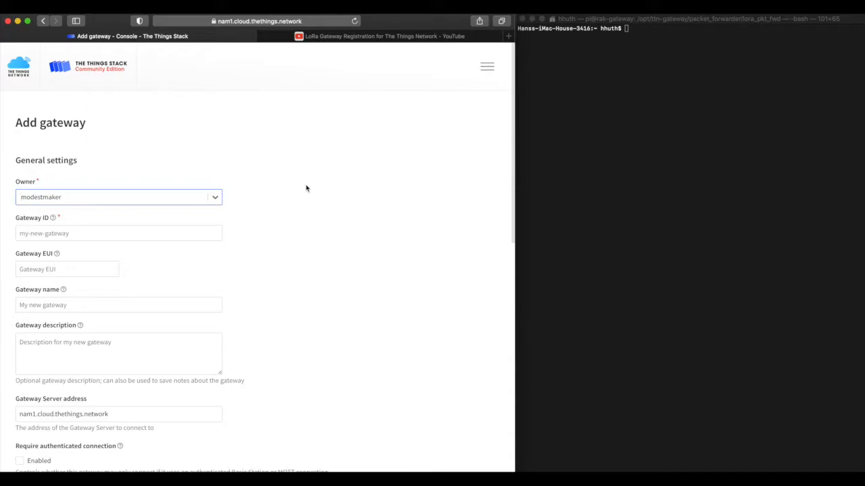
Step: From the Gateways list, view the modestmaker gateway's overview down to its LoRaWAN information
{"action": "left_click", "coordinate": [44, 22]}
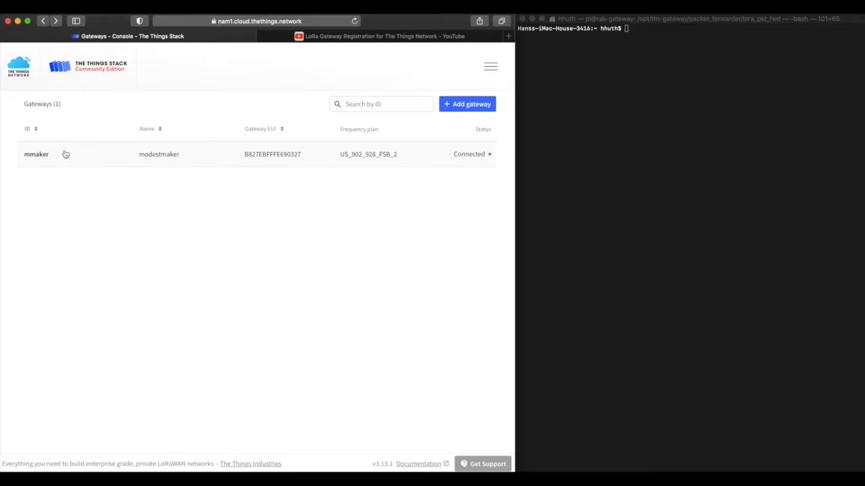
{"action": "mouse_move", "coordinate": [43, 154]}
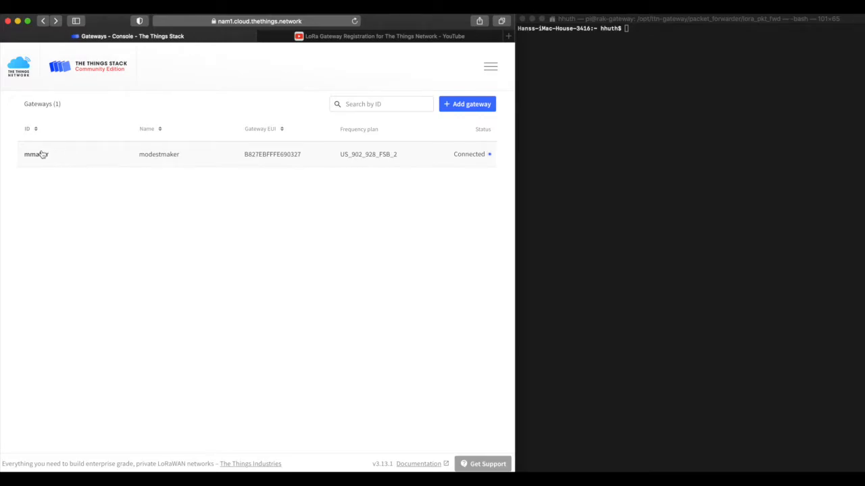
{"action": "left_click", "coordinate": [35, 154]}
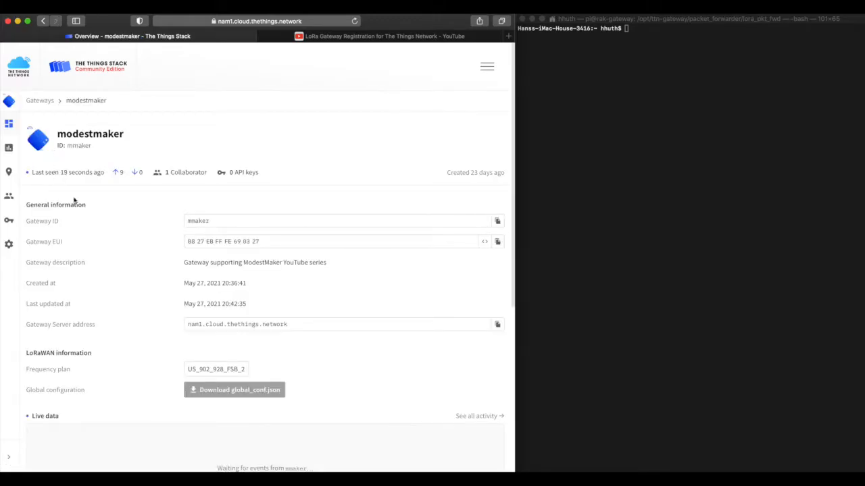
{"action": "scroll", "scroll_direction": "down", "scroll_amount": 3}
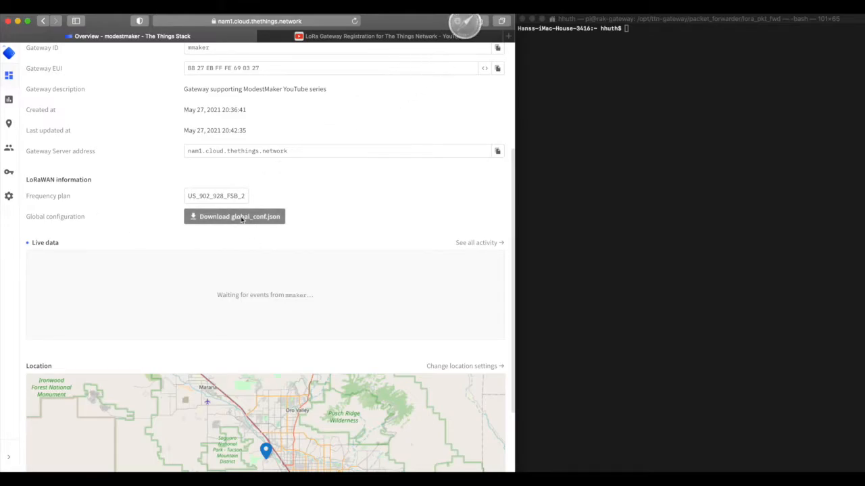
Step: Download global_conf.json, reveal it in Finder and open it with TextEdit
{"action": "left_click", "coordinate": [235, 216]}
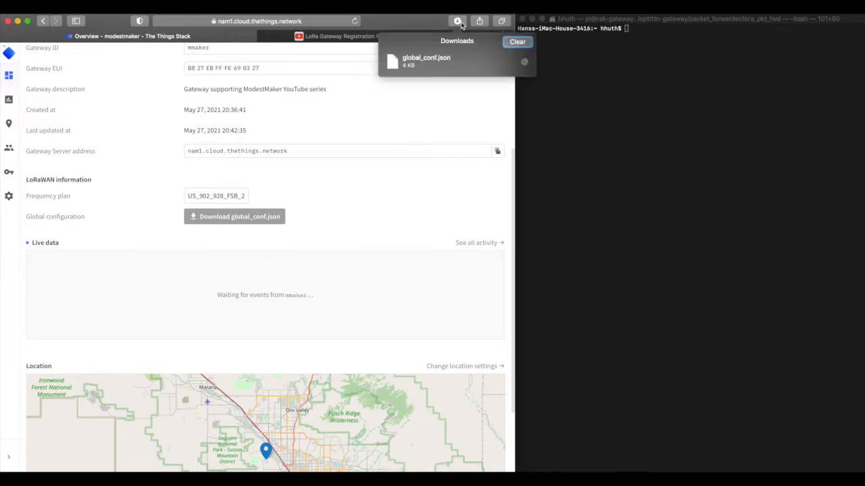
{"action": "left_click", "coordinate": [427, 61]}
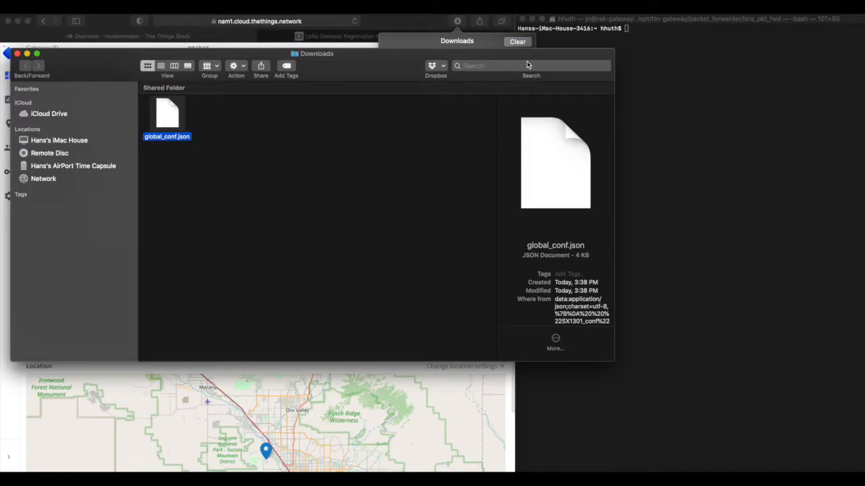
{"action": "right_click", "coordinate": [167, 115]}
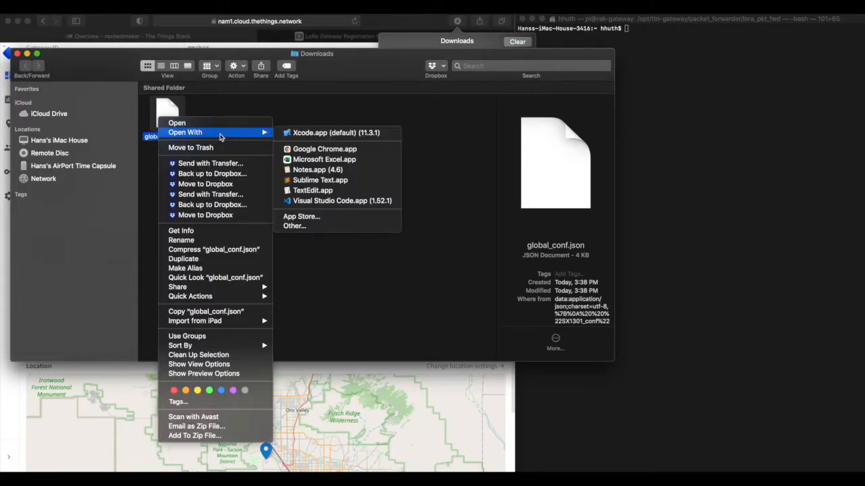
{"action": "mouse_move", "coordinate": [312, 189]}
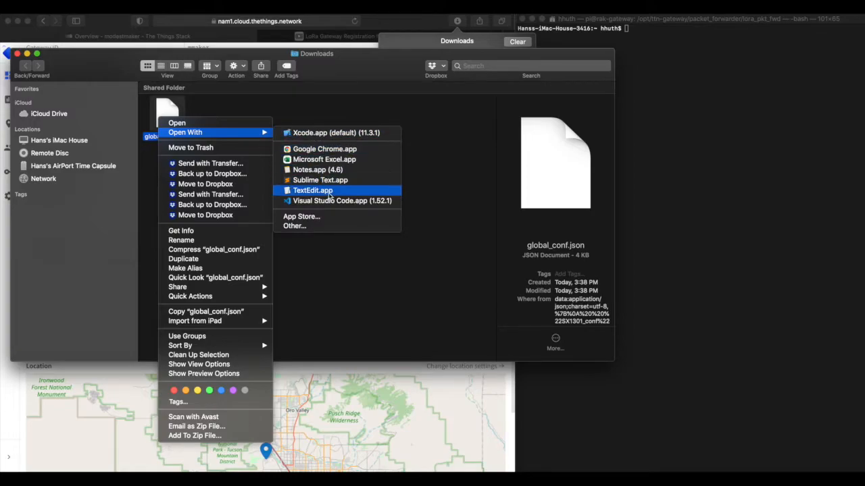
{"action": "left_click", "coordinate": [312, 189]}
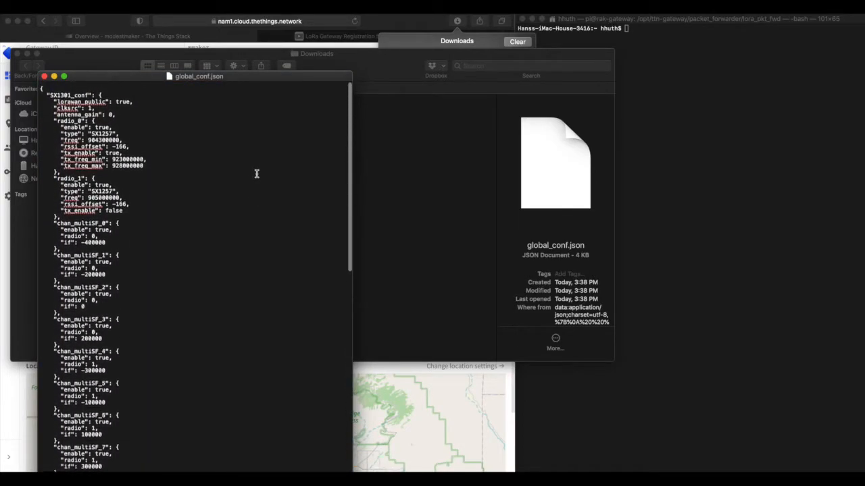
Step: Scroll global_conf.json down to its gateway_conf block, then close the TextEdit window
{"action": "scroll", "scroll_direction": "down", "scroll_amount": 3}
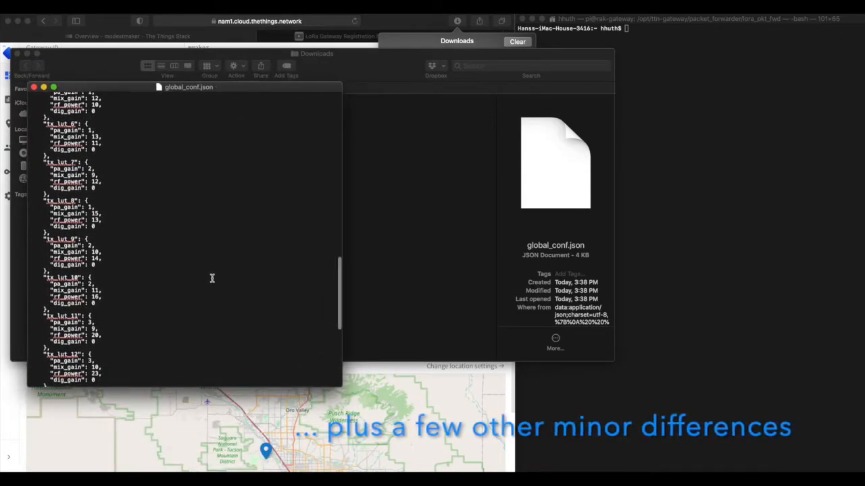
{"action": "scroll", "scroll_direction": "down", "scroll_amount": 3}
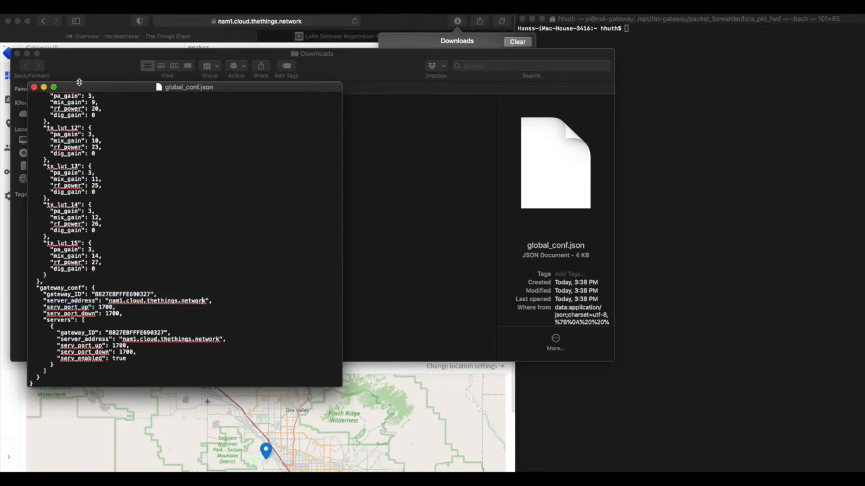
{"action": "left_click", "coordinate": [34, 86]}
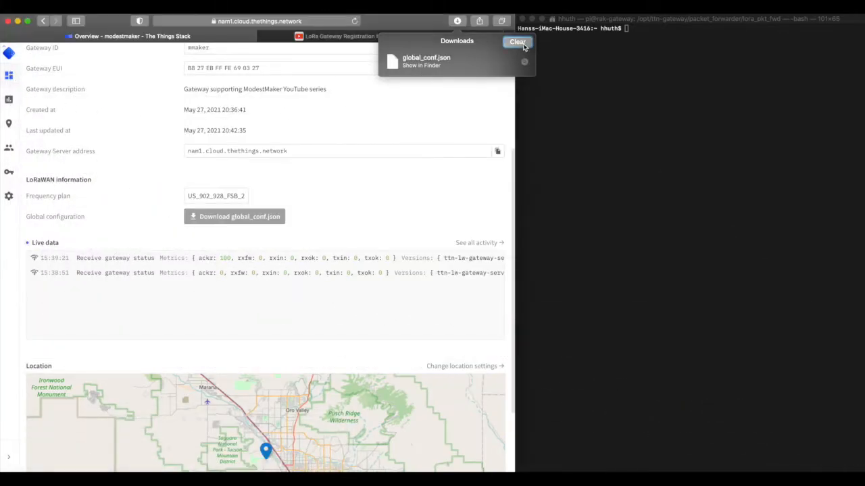
Step: Clear the browser downloads, list the gateway's home directory and enter sudo gateway-config
{"action": "left_click", "coordinate": [516, 42]}
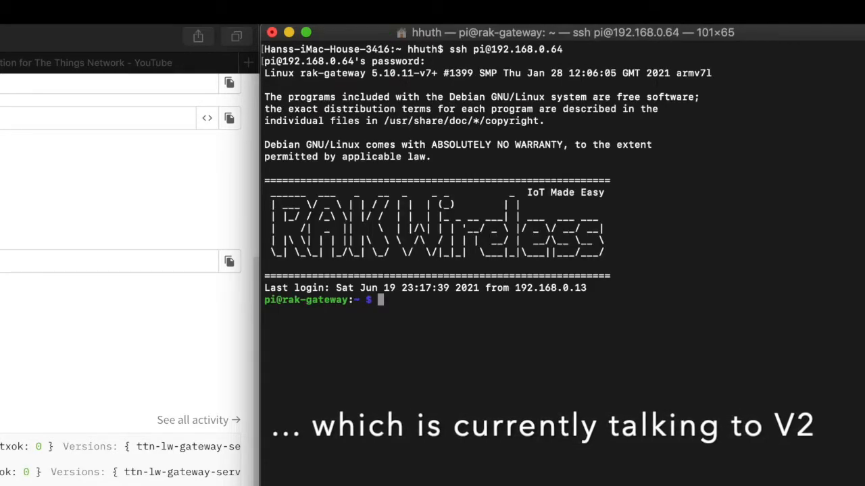
{"action": "type", "text": "ls"}
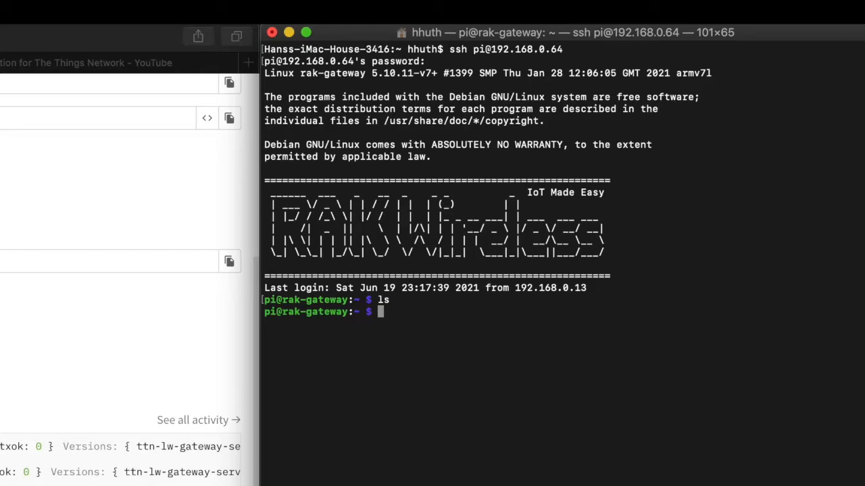
{"action": "type", "text": "sudo gateway-config"}
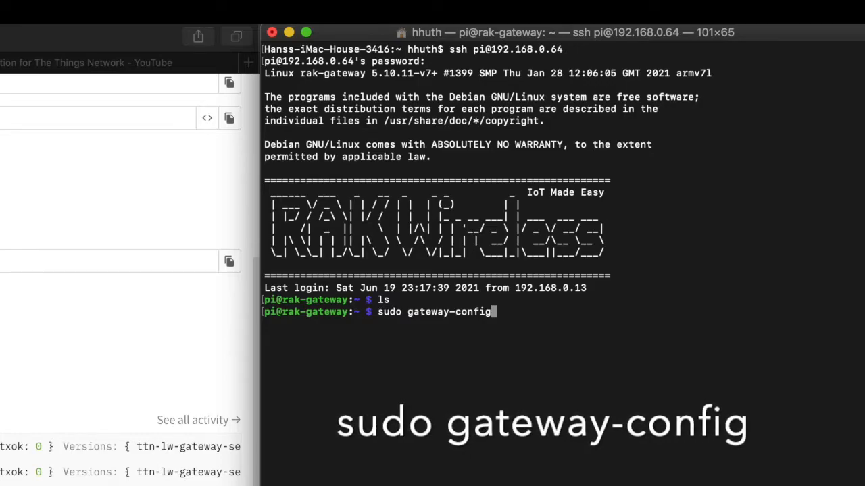
Step: Launch gateway-config to view the gateway's own global_conf.json in nano
{"action": "key", "text": "Return"}
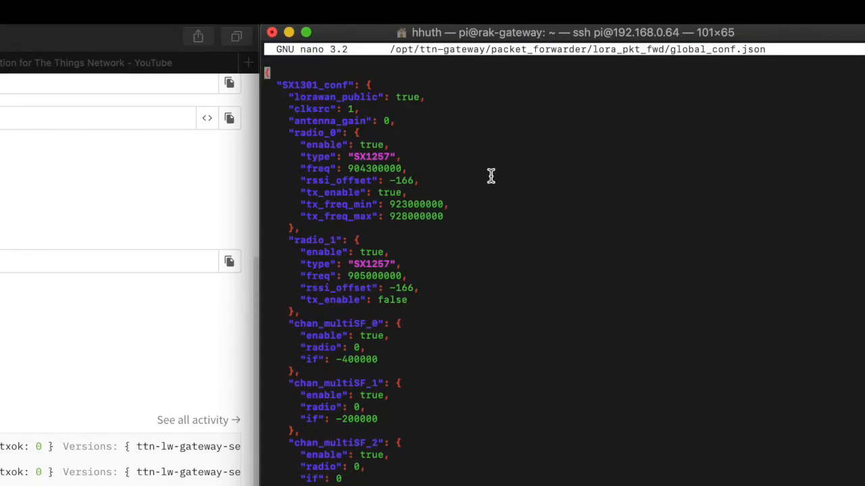
{"action": "mouse_move", "coordinate": [470, 338]}
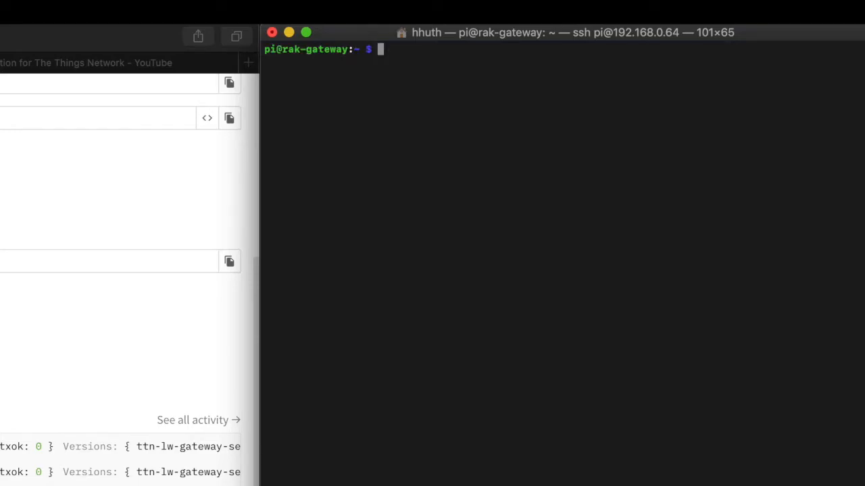
Step: Change directory to /opt/ttn-gateway/packet_forwarder/lora_pkt_fwd and list its files
{"action": "type", "text": "cd /opt"}
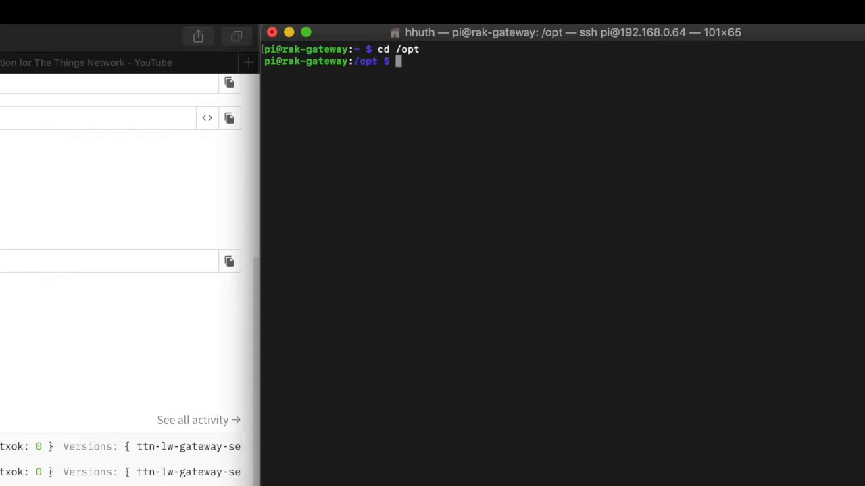
{"action": "type", "text": "cd ttn-gateway"}
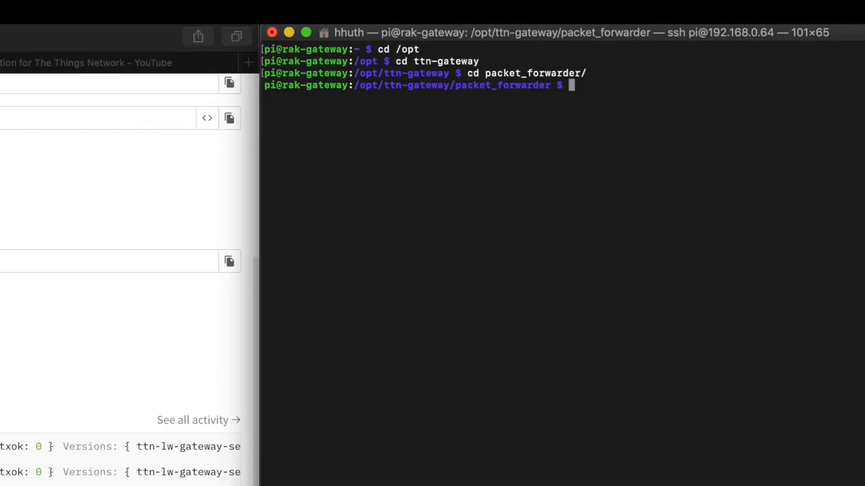
{"action": "type", "text": "cd lo"}
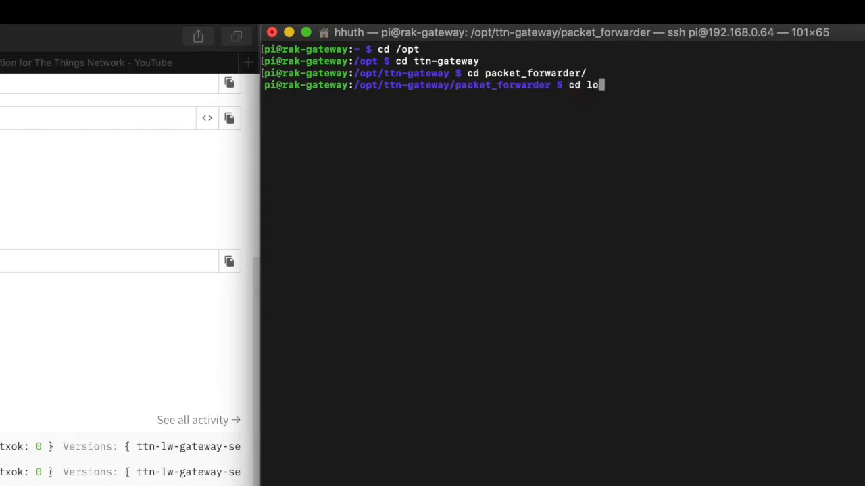
{"action": "type", "text": "ra_pkt_fwd/"}
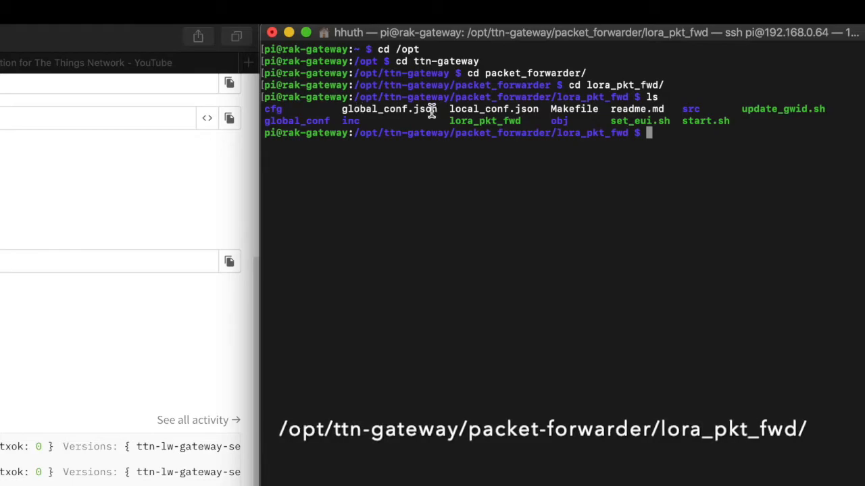
{"action": "mouse_move", "coordinate": [406, 273]}
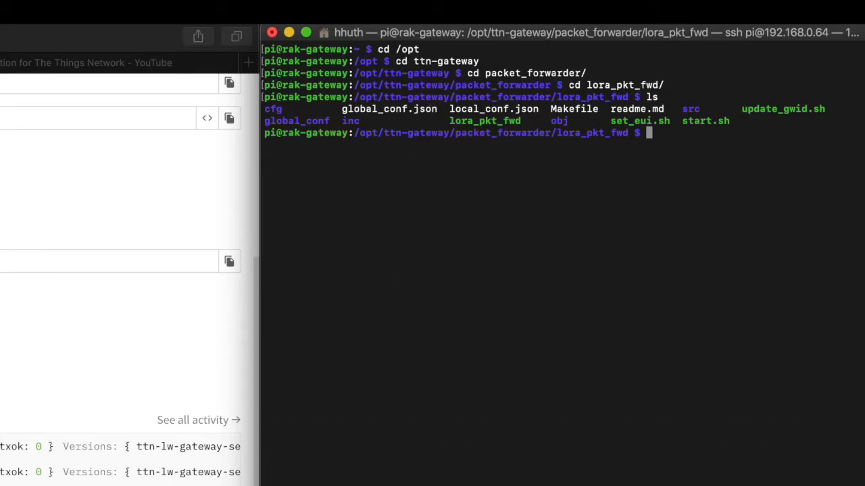
Step: Copy global_conf.json to global_conf.bak with sudo cp, then begin a sudo rm command
{"action": "type", "text": "sudo cp"}
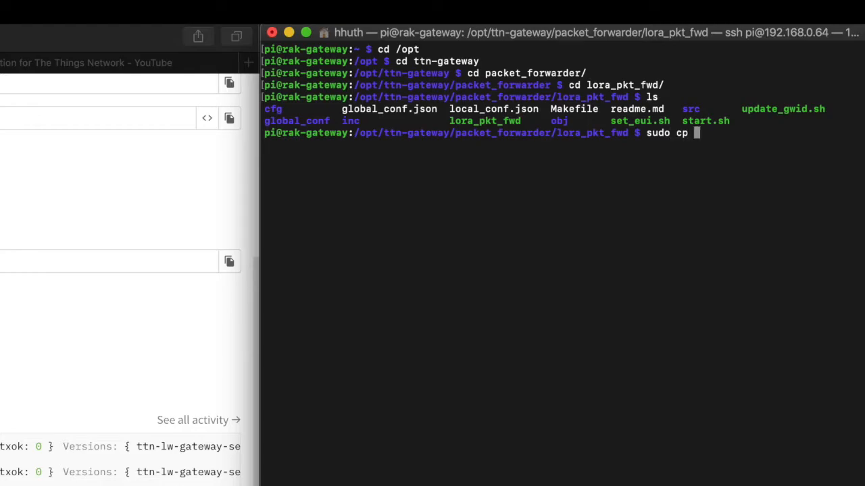
{"action": "type", "text": "global"}
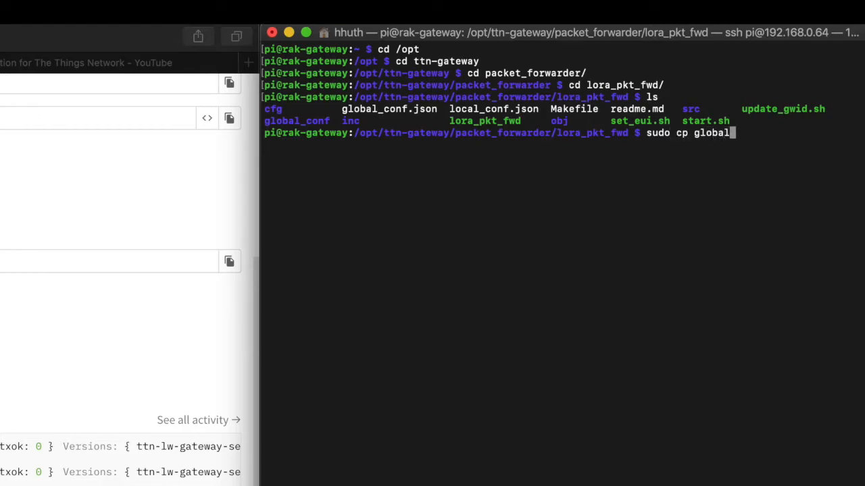
{"action": "type", "text": "_conf.json"}
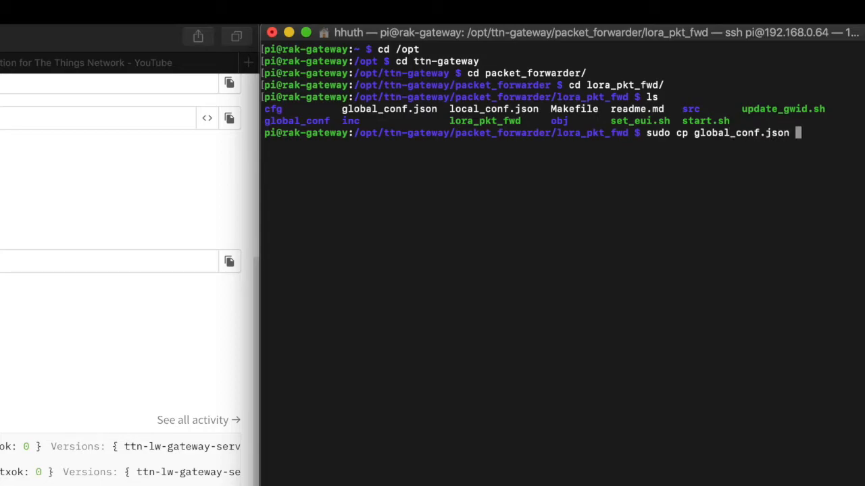
{"action": "type", "text": "global_conf.bak"}
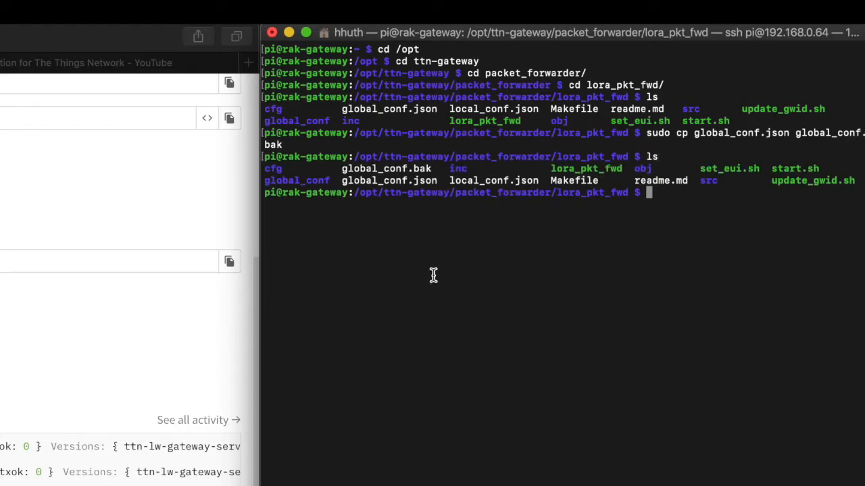
{"action": "mouse_move", "coordinate": [478, 174]}
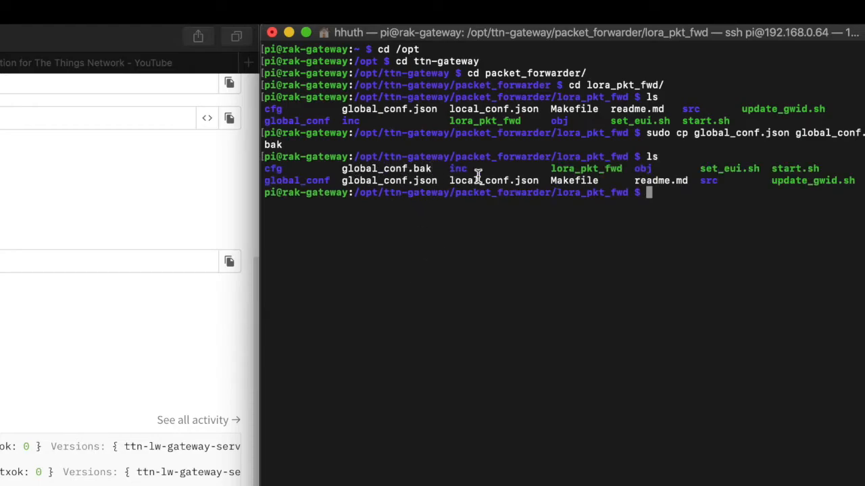
{"action": "type", "text": "sudo rm"}
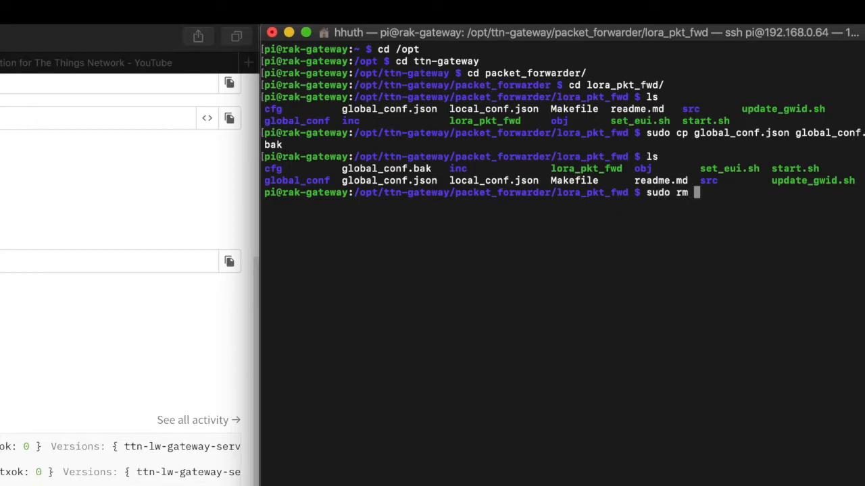
Step: Remove global_conf.json with sudo rm and list the lora_pkt_fwd folder to confirm only global_conf.bak remains
{"action": "type", "text": "global"}
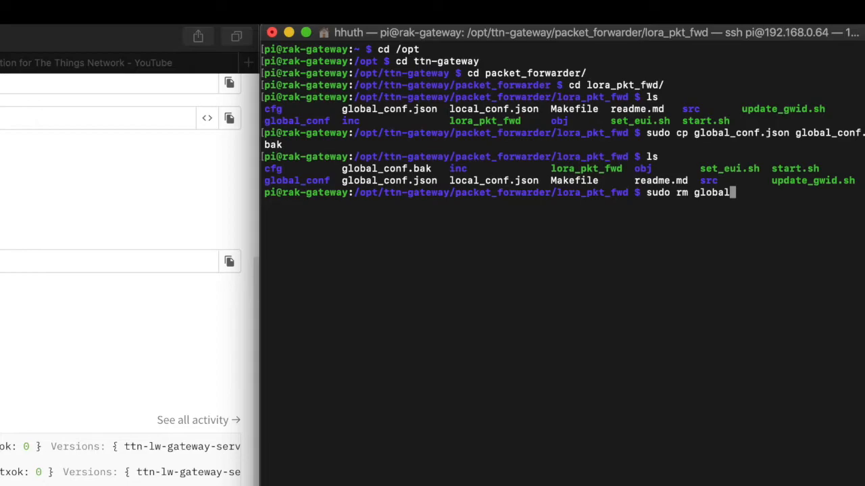
{"action": "type", "text": "_conf.js"}
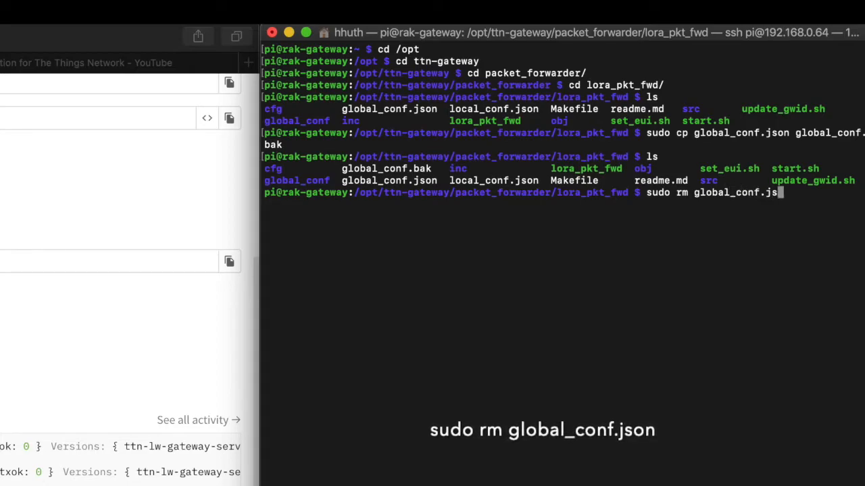
{"action": "type", "text": "on"}
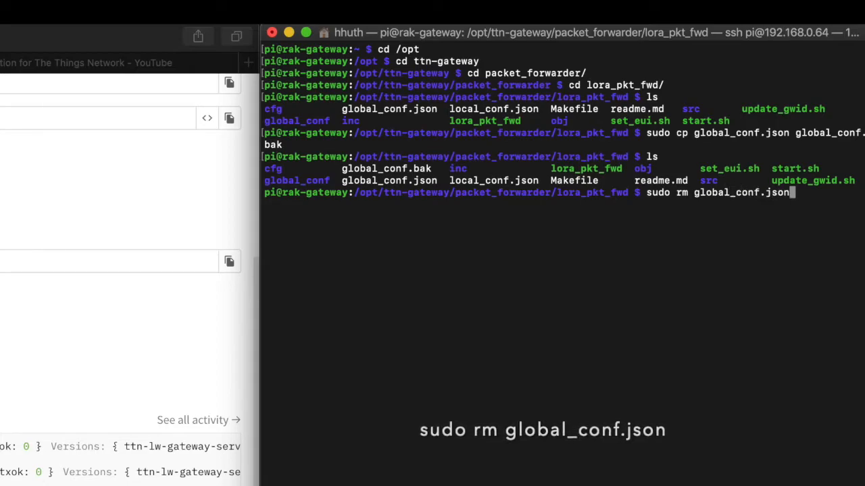
{"action": "type", "text": "ls"}
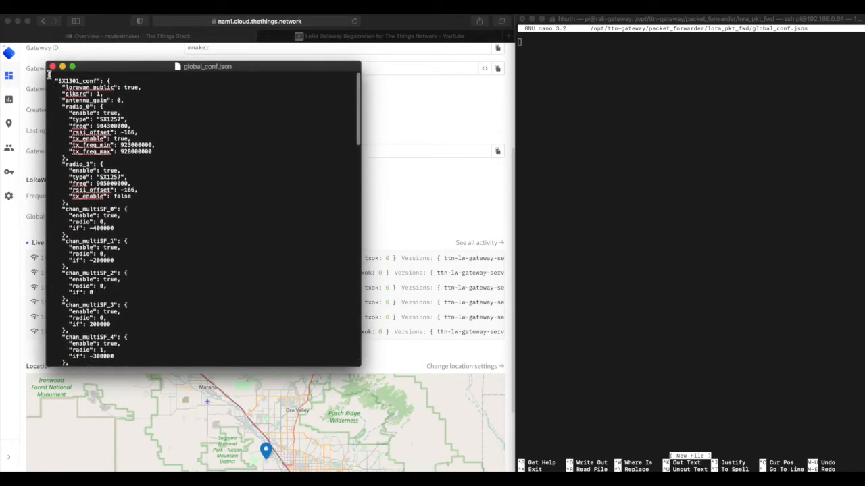
Step: Paste the TTN-downloaded configuration into the empty global_conf.json in nano and review it down to the gateway_conf server settings
{"action": "scroll", "scroll_direction": "down", "scroll_amount": 3}
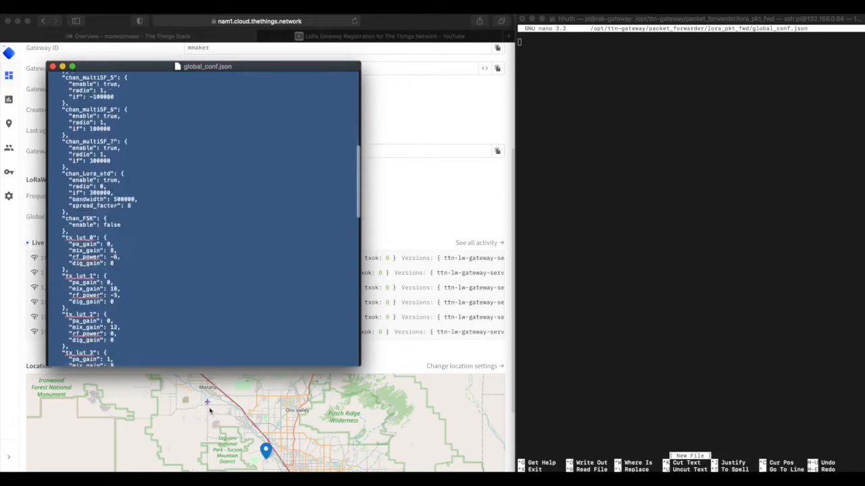
{"action": "scroll", "scroll_direction": "down", "scroll_amount": 3}
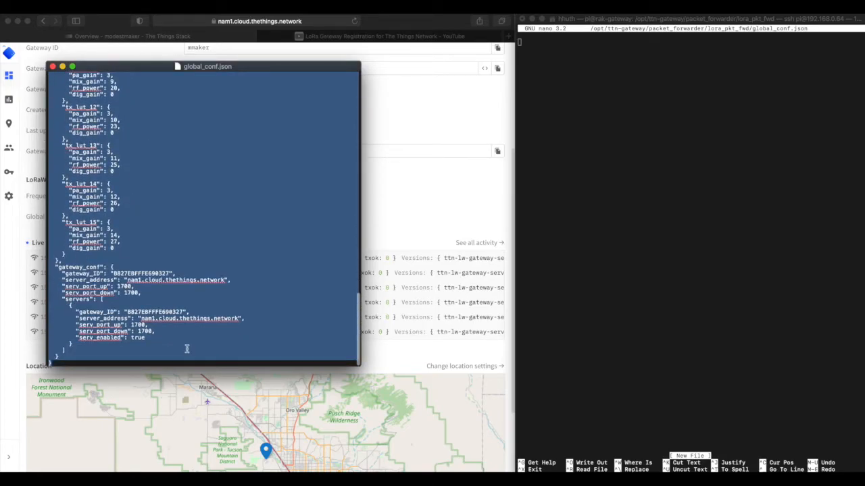
{"action": "right_click", "coordinate": [122, 127]}
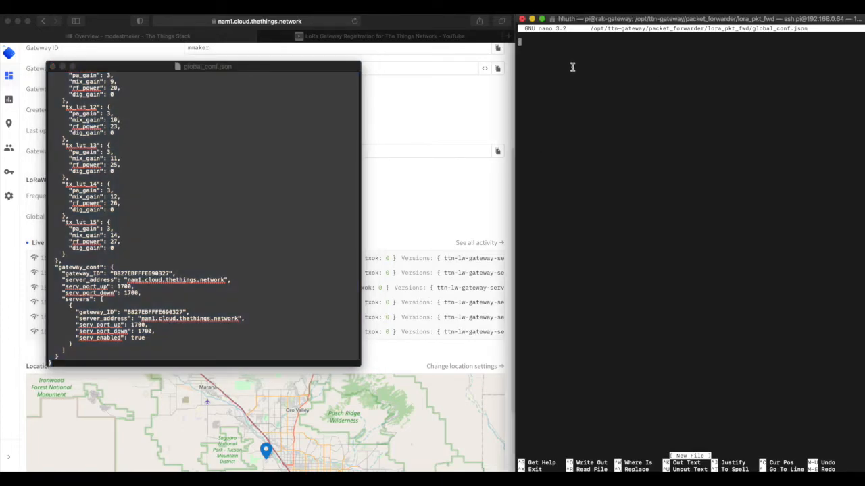
{"action": "mouse_move", "coordinate": [541, 41]}
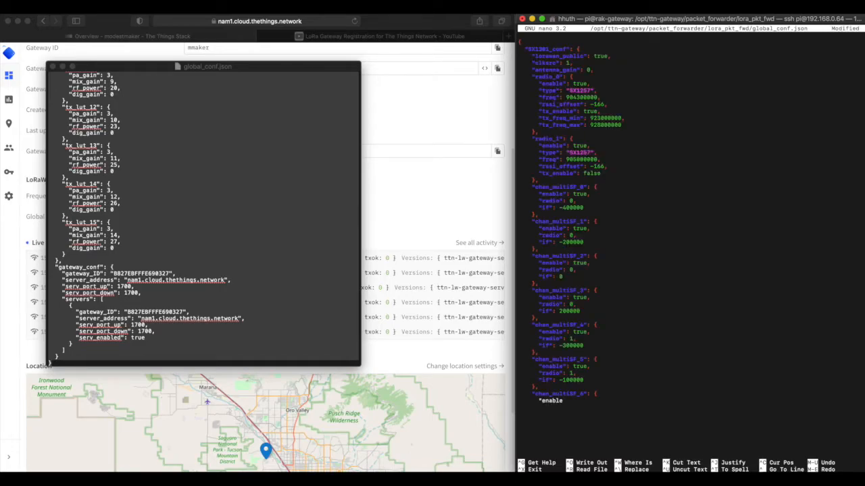
{"action": "scroll", "scroll_direction": "down", "scroll_amount": 3}
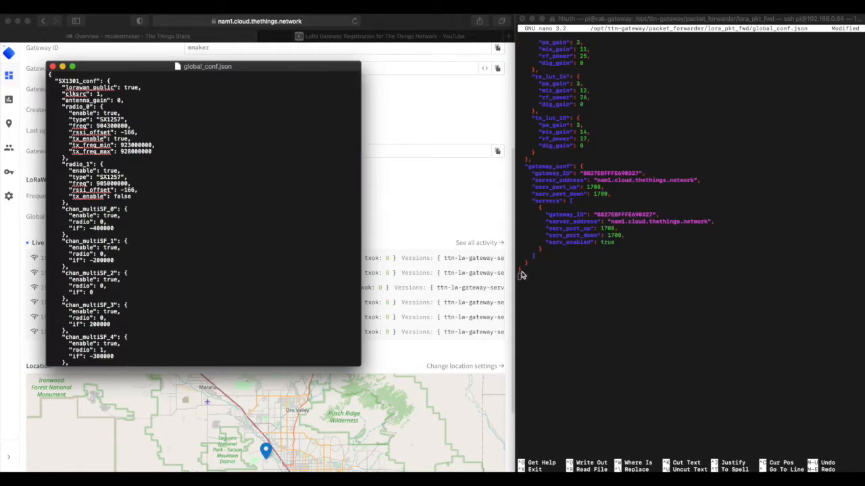
{"action": "scroll", "scroll_direction": "down", "scroll_amount": 3}
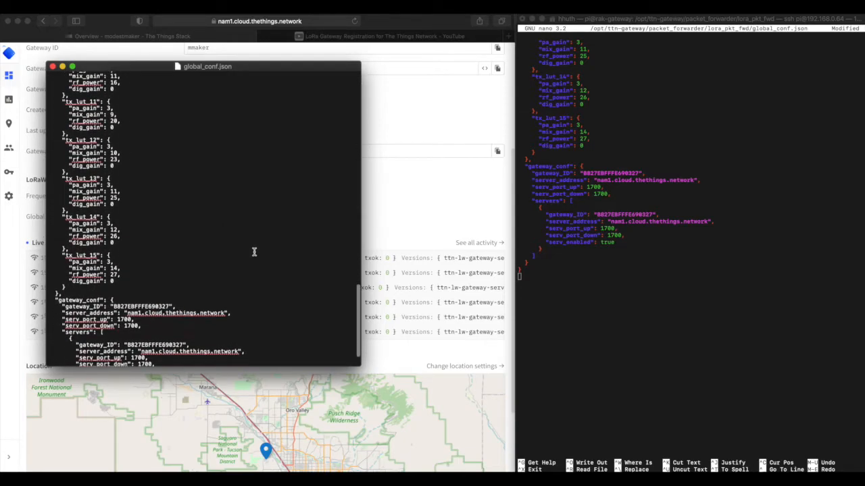
{"action": "scroll", "scroll_direction": "down", "scroll_amount": 3}
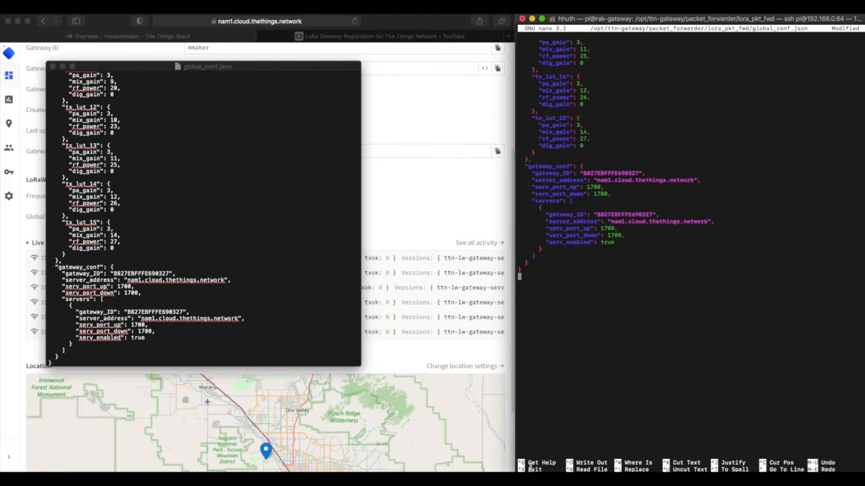
{"action": "mouse_move", "coordinate": [562, 357]}
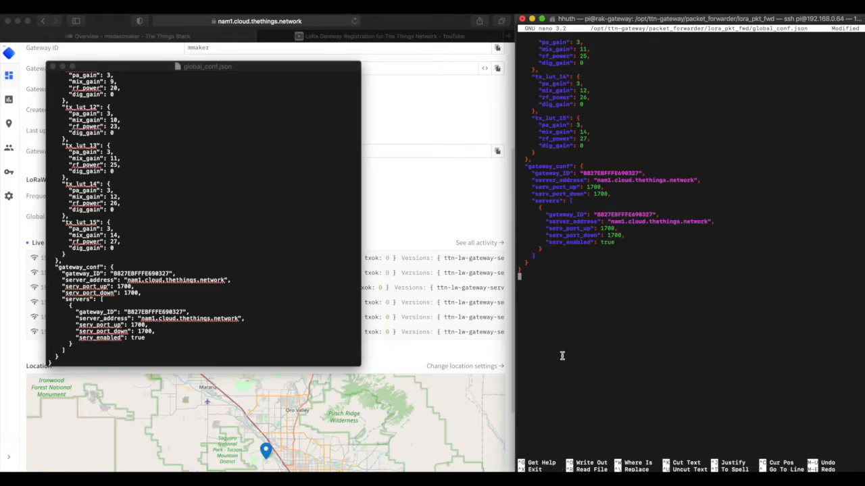
Step: Save global_conf.json from nano under the same name and list the folder showing it beside global_conf.bak
{"action": "key", "text": "ctrl+x"}
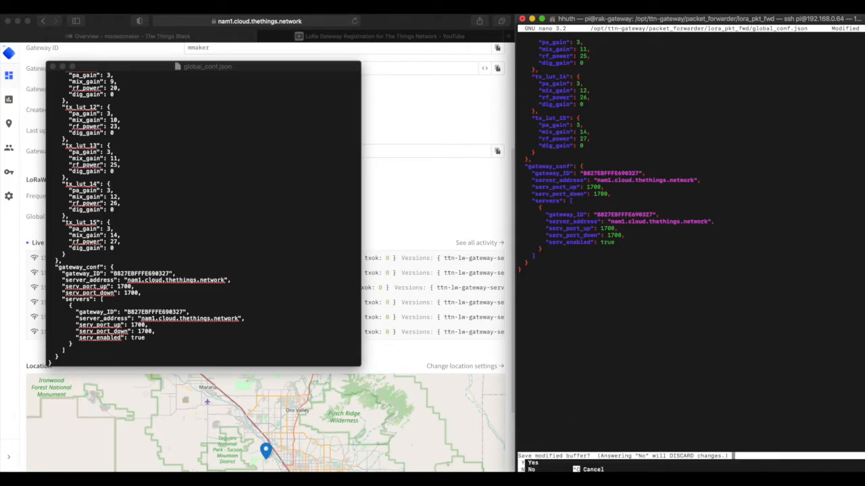
{"action": "key", "text": "y"}
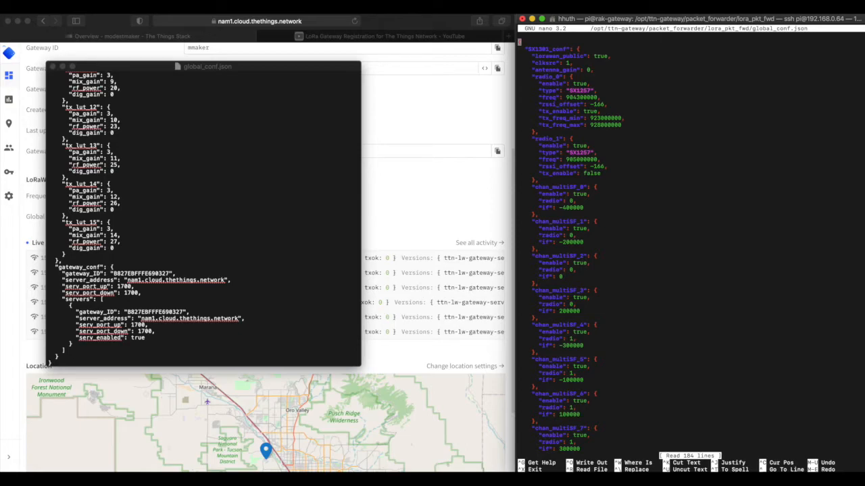
{"action": "key", "text": "ctrl+x"}
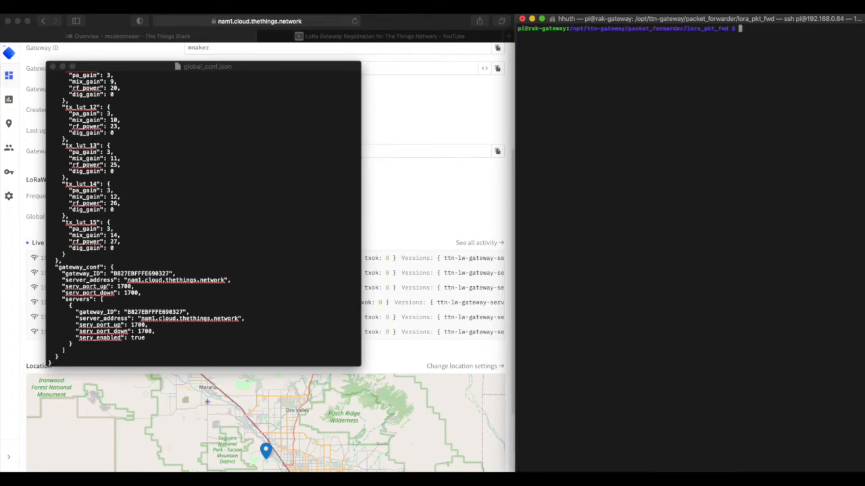
{"action": "type", "text": "ls"}
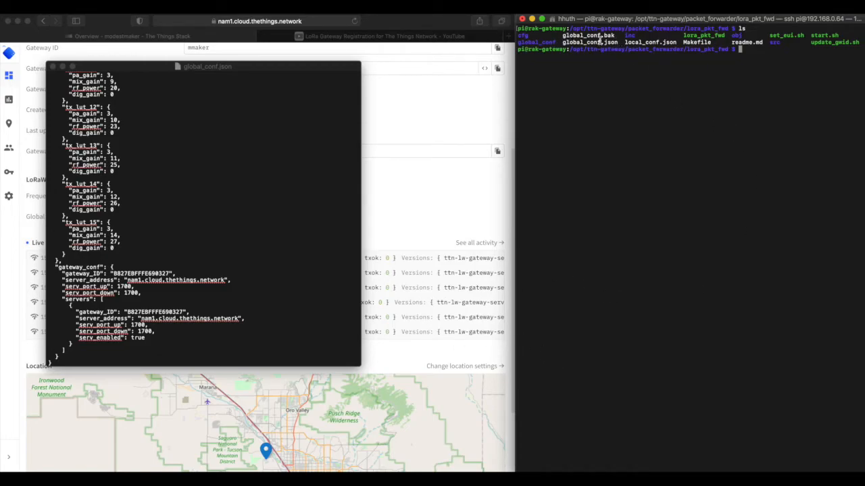
{"action": "type", "text": "ls"}
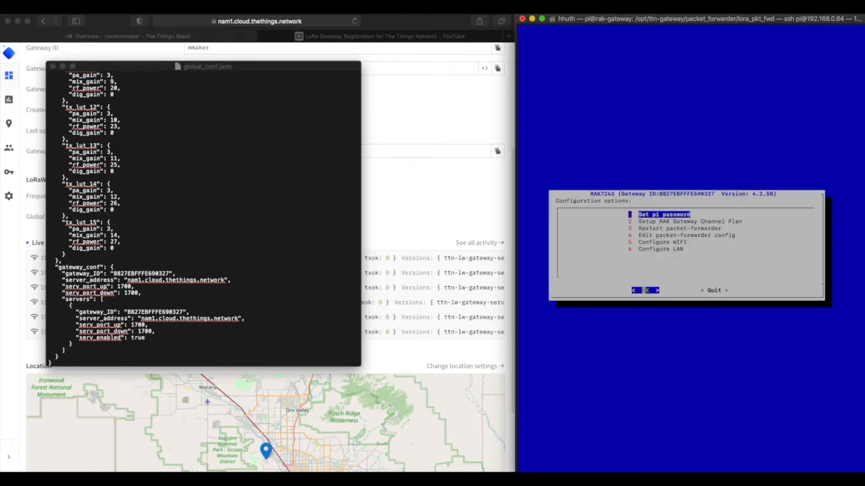
Step: Choose 'Restart packet-forwarder' in the sudo gateway-config menu so the new configuration takes effect
{"action": "key", "text": "down"}
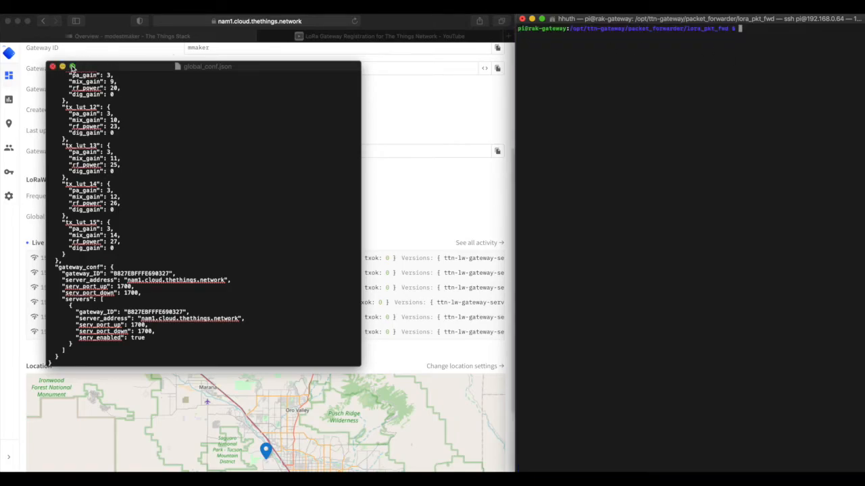
Step: Bring up the modestmaker gateway overview in The Things Stack console and watch for a new 'Receive gateway status' event
{"action": "left_click", "coordinate": [53, 66]}
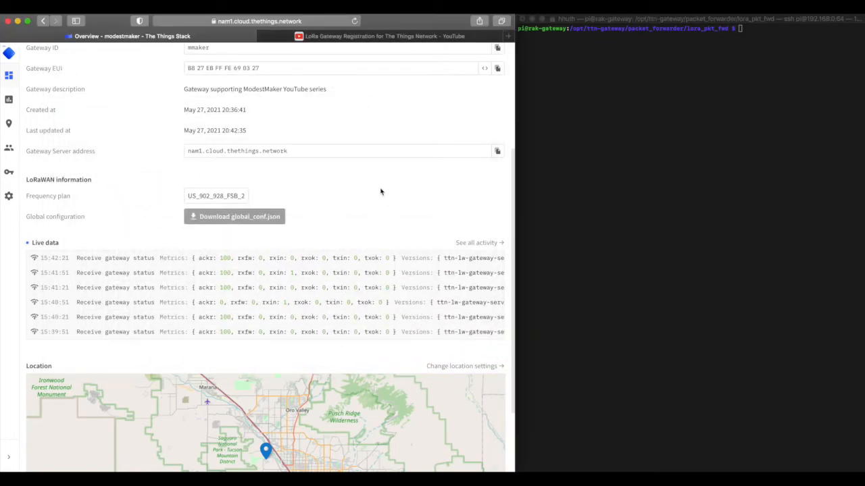
{"action": "mouse_move", "coordinate": [385, 189]}
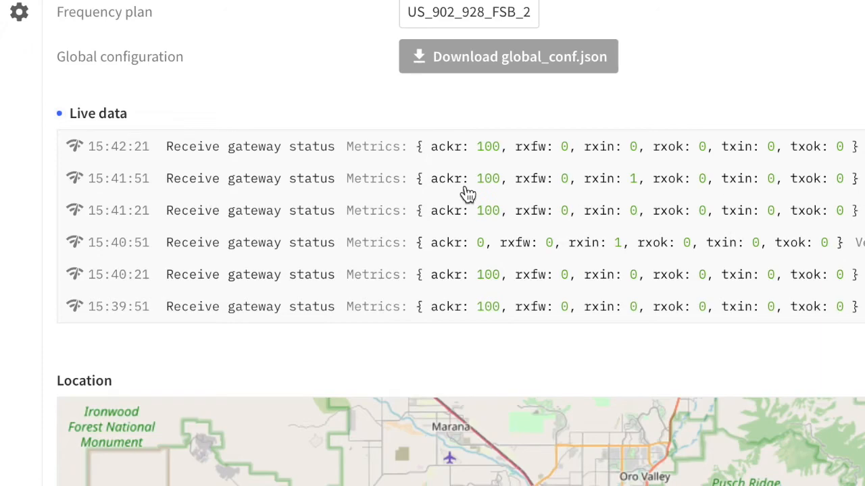
{"action": "mouse_move", "coordinate": [132, 162]}
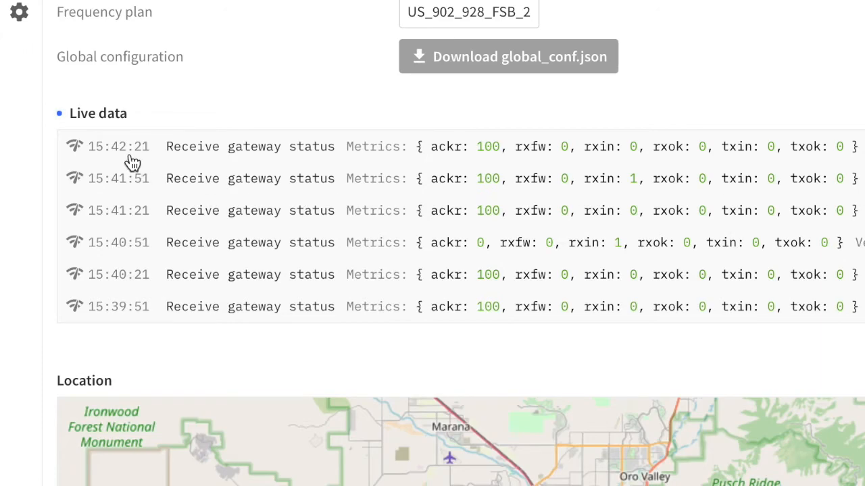
{"action": "mouse_move", "coordinate": [133, 162]}
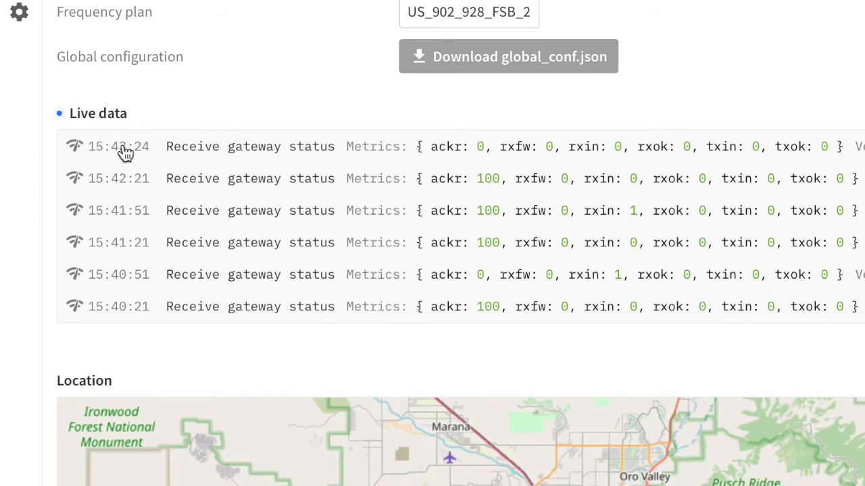
{"action": "mouse_move", "coordinate": [135, 149]}
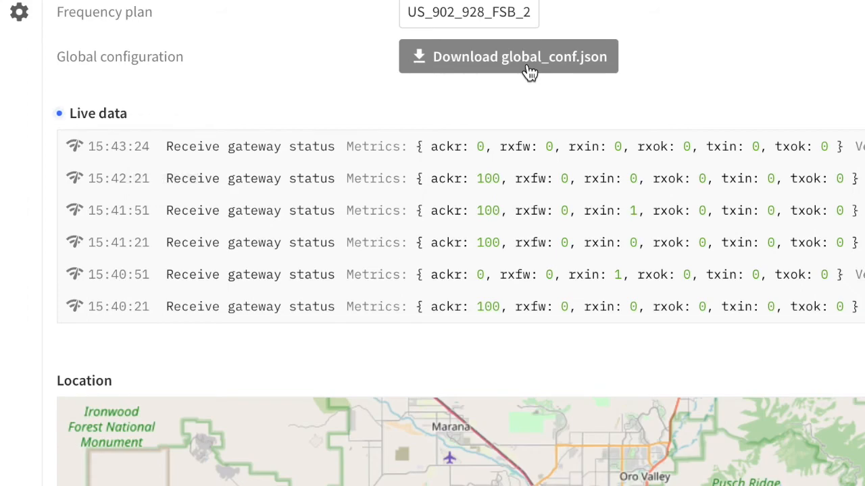
{"action": "mouse_move", "coordinate": [476, 127]}
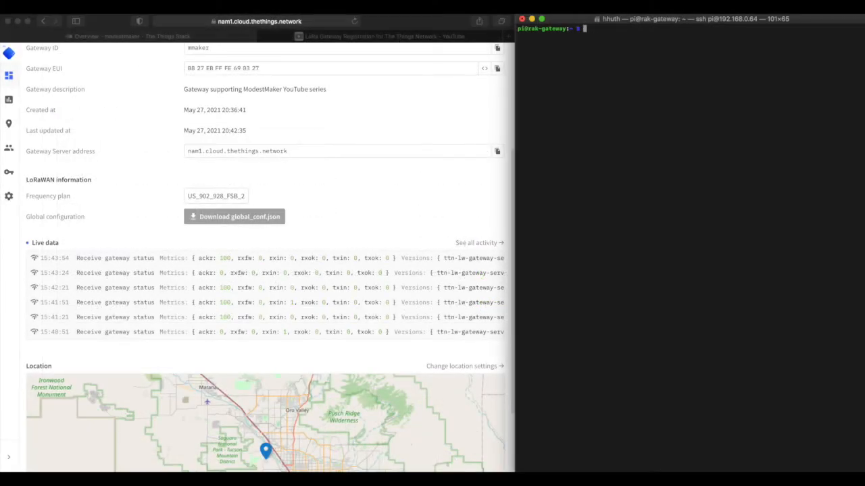
{"action": "type", "text": "sudo shutdown -r now"}
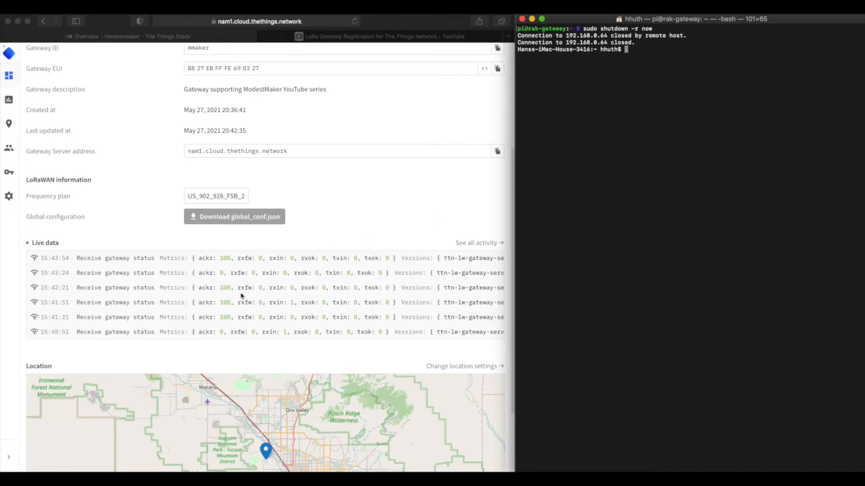
{"action": "mouse_move", "coordinate": [54, 262]}
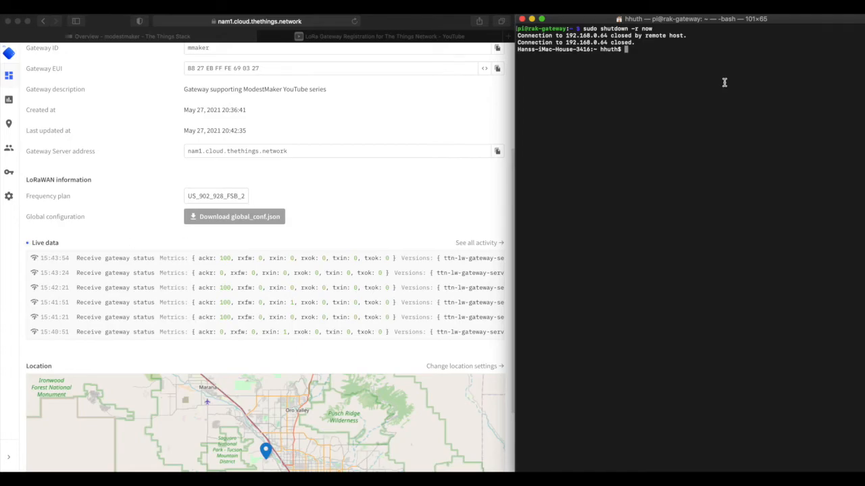
{"action": "type", "text": "ssh pi@192.168.0.64"}
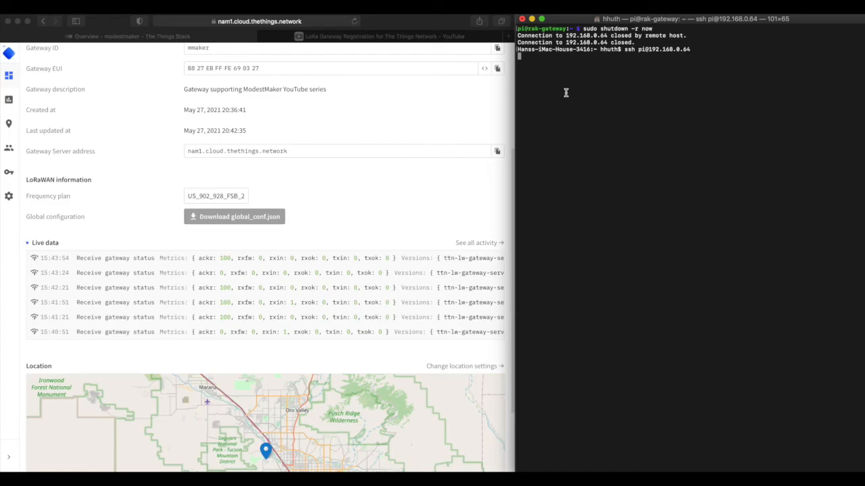
{"action": "mouse_move", "coordinate": [596, 70]}
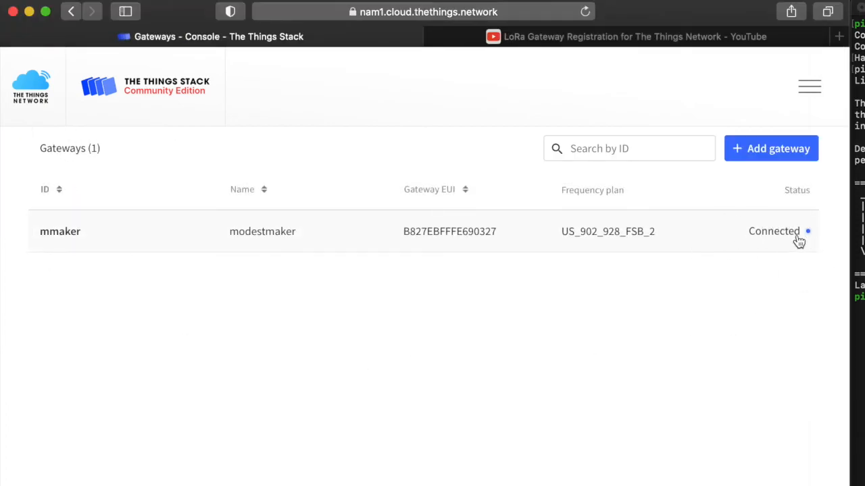
{"action": "mouse_move", "coordinate": [241, 240]}
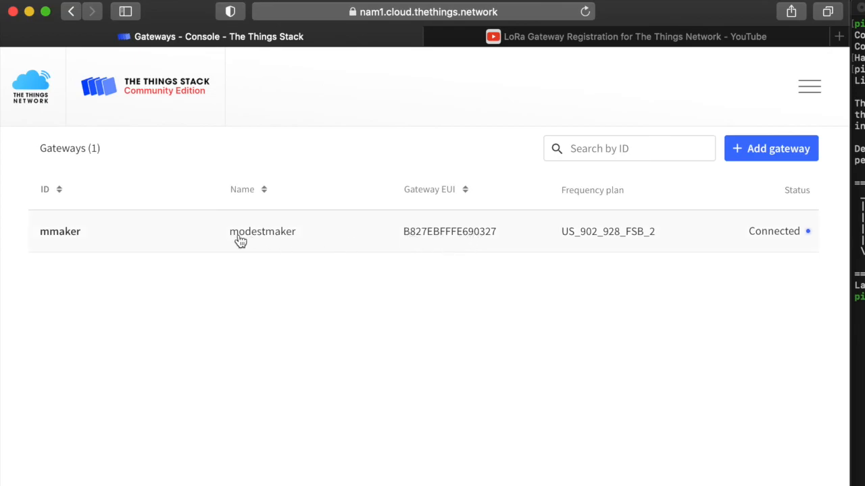
{"action": "mouse_move", "coordinate": [781, 305]}
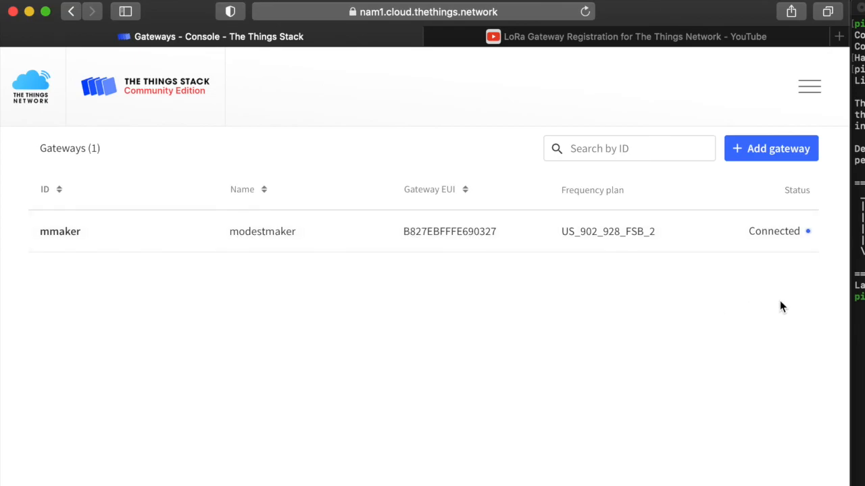
{"action": "mouse_move", "coordinate": [471, 282]}
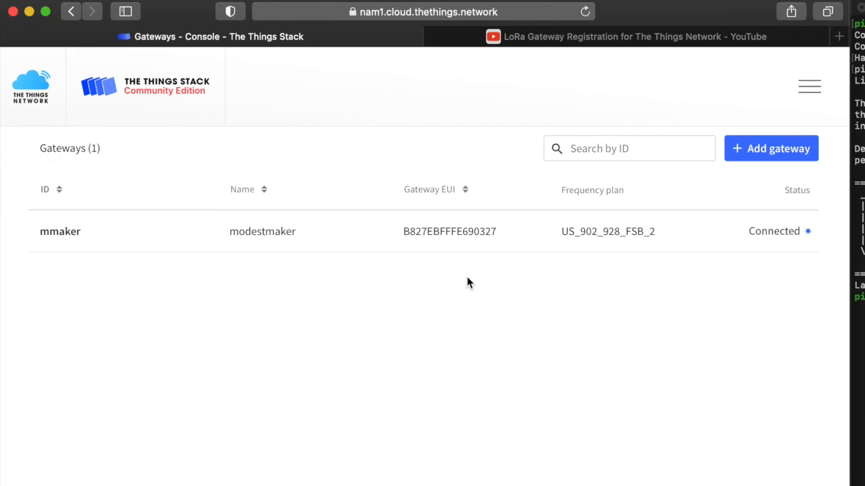